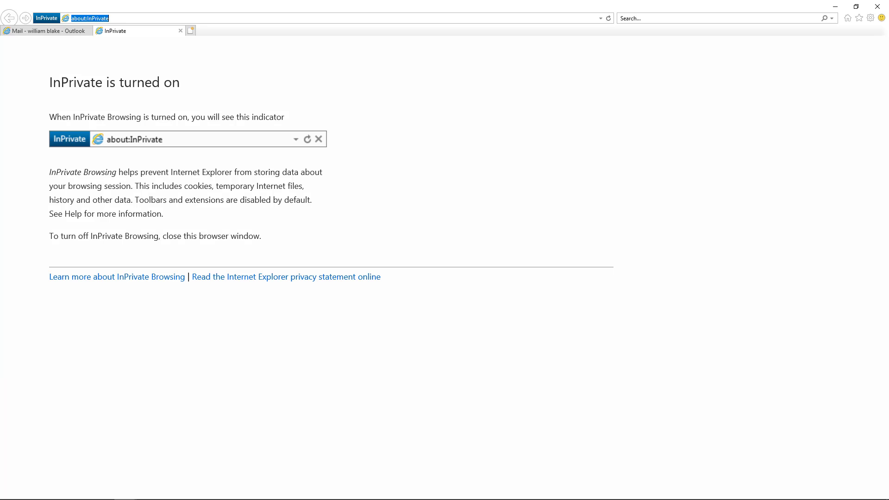
mouse_move(93, 75)
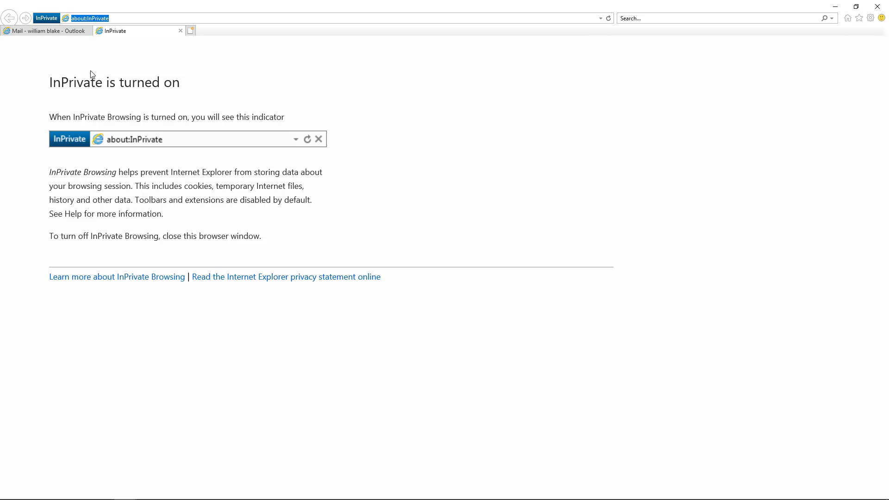
text(https://visualstudio.microsoft.com/vso)
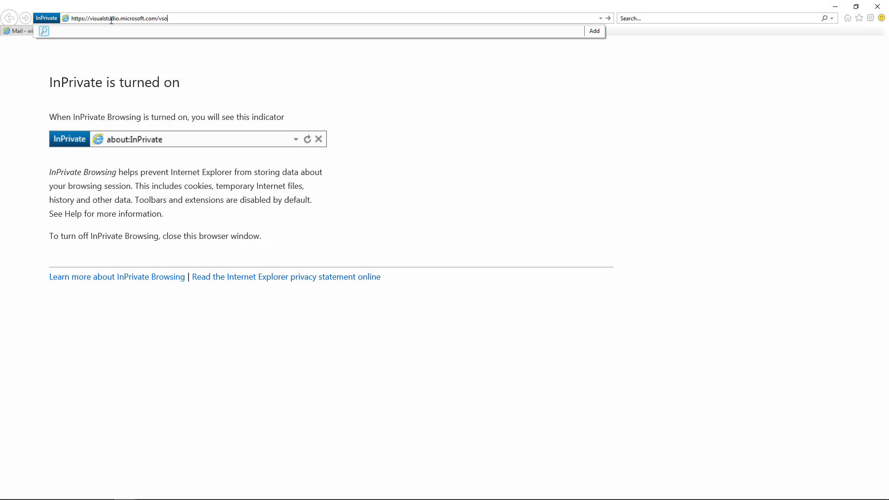
double_click(94, 17)
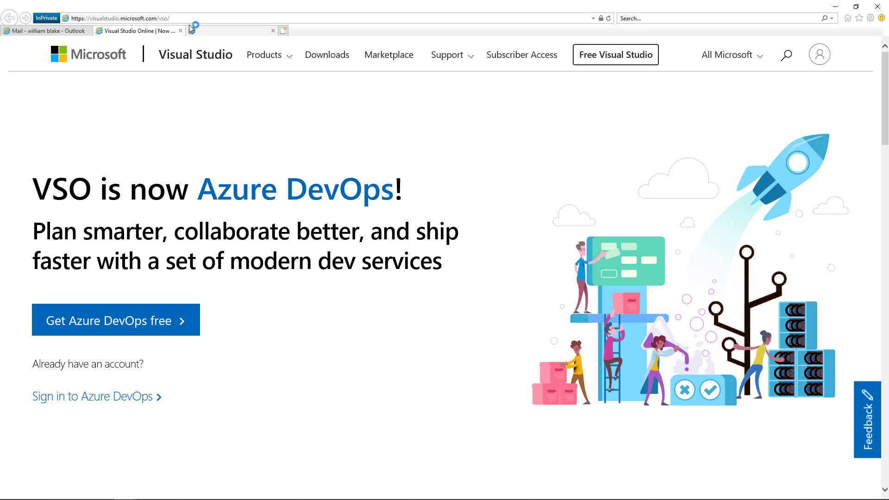
text(google.com/?gws_rd=ssl)
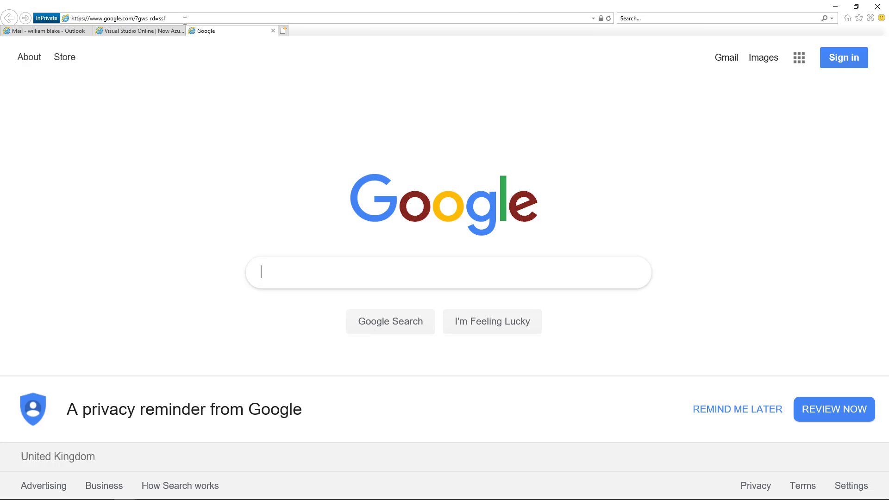
Search Google for 'Azure DevOps' and open the 'Azure DevOps Services | Microsoft Azure' result.
text(Azure Devops)
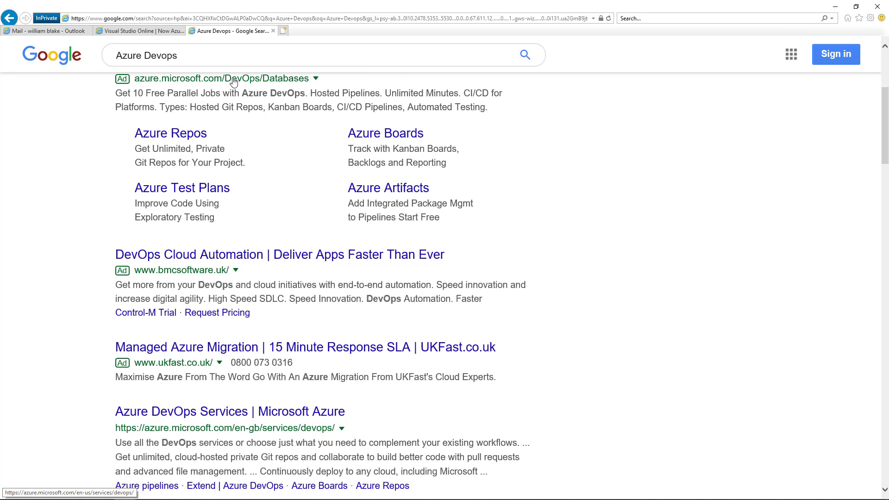
scroll(down, 3)
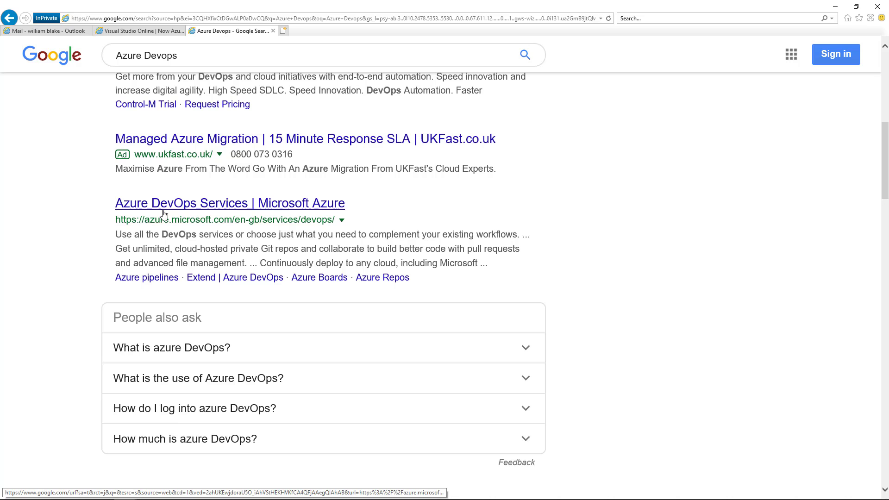
click(229, 203)
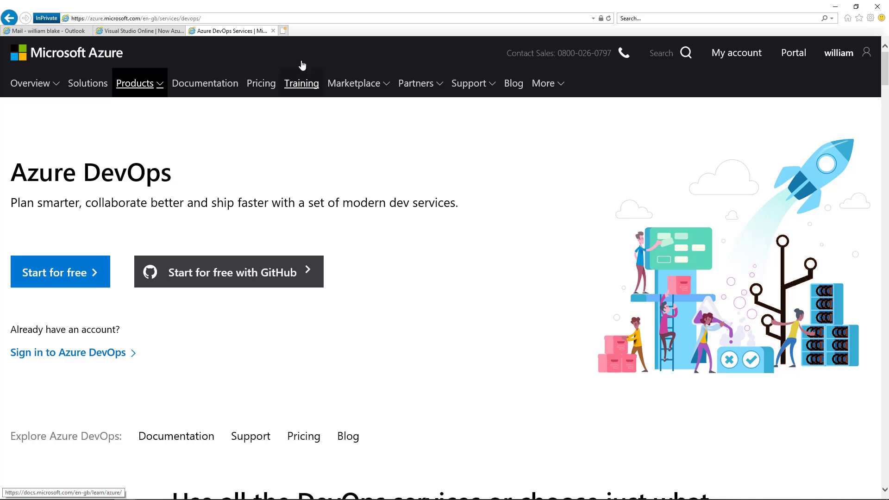
scroll(down, 3)
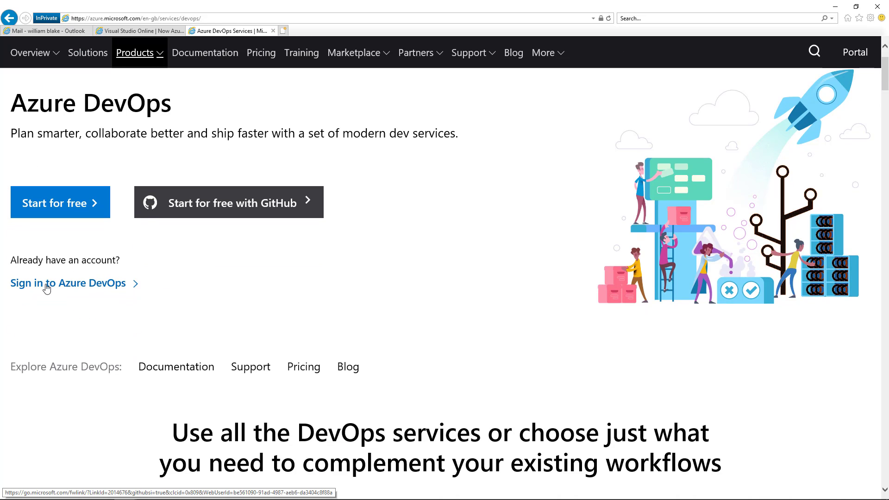
Sign in to Azure DevOps and delete the prefilled project name on the Get started form.
click(67, 283)
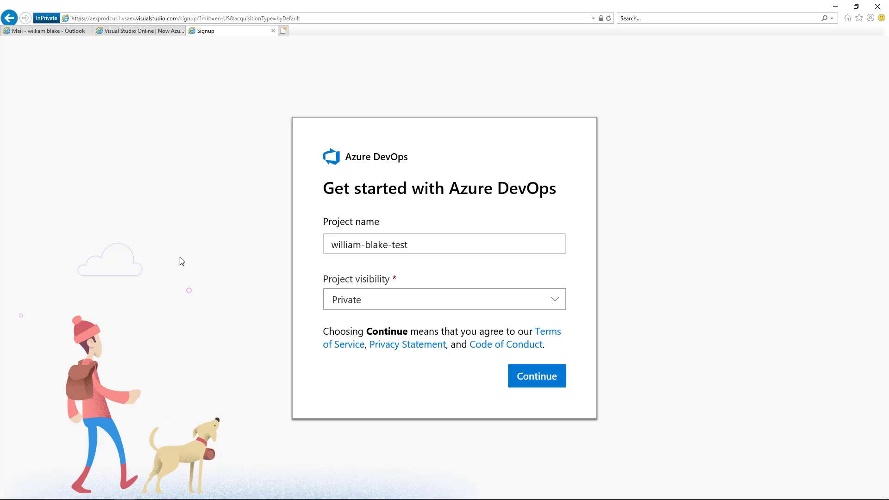
click(444, 244)
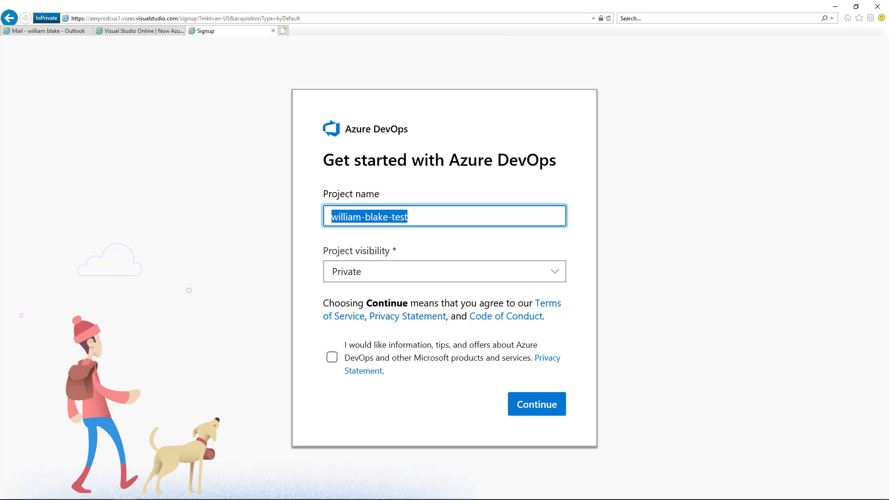
key(Delete)
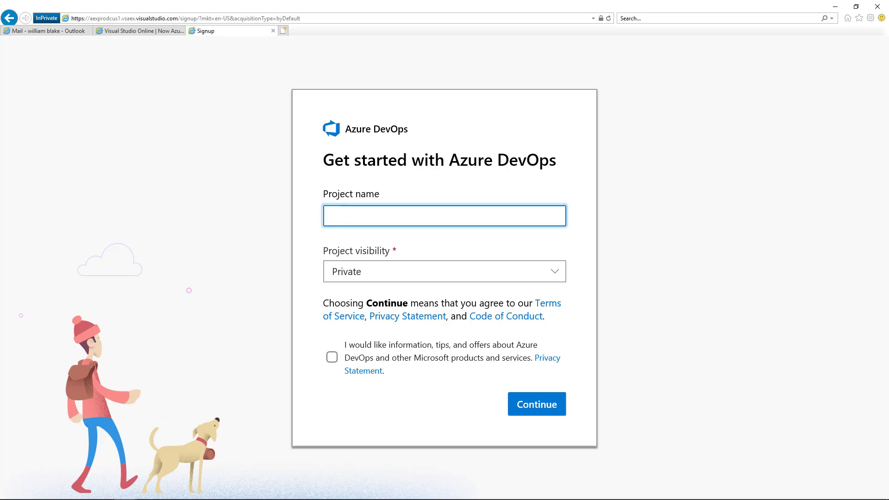
click(444, 215)
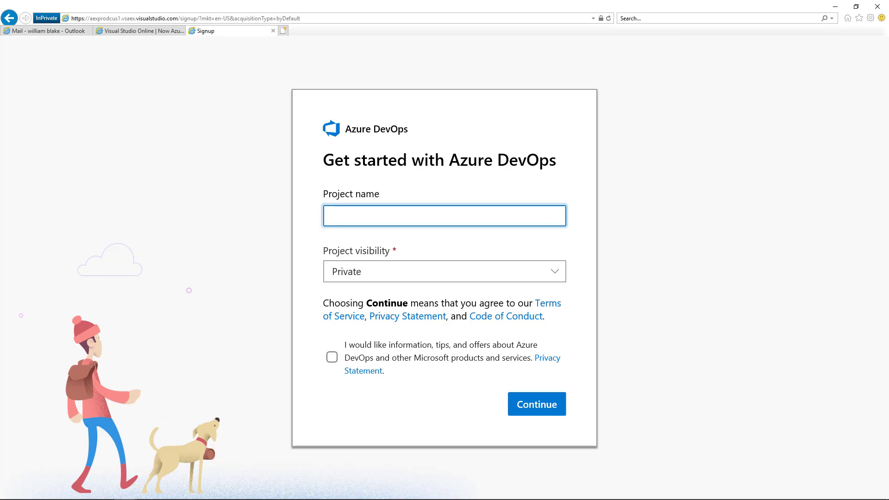
click(444, 215)
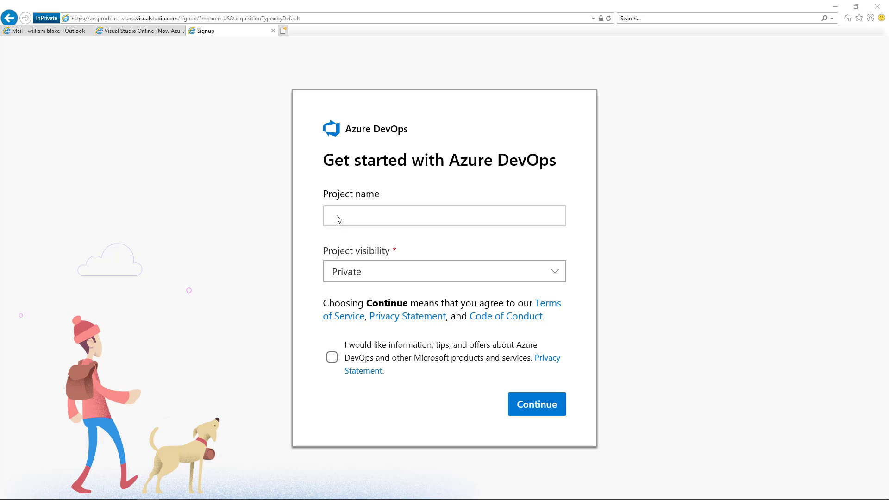
Create the project 'Test Project 1' with Private visibility.
click(444, 216)
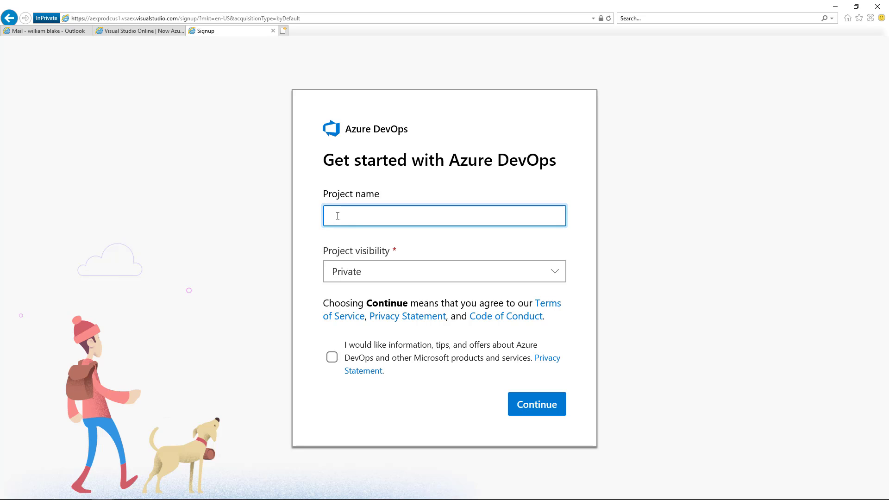
text(T)
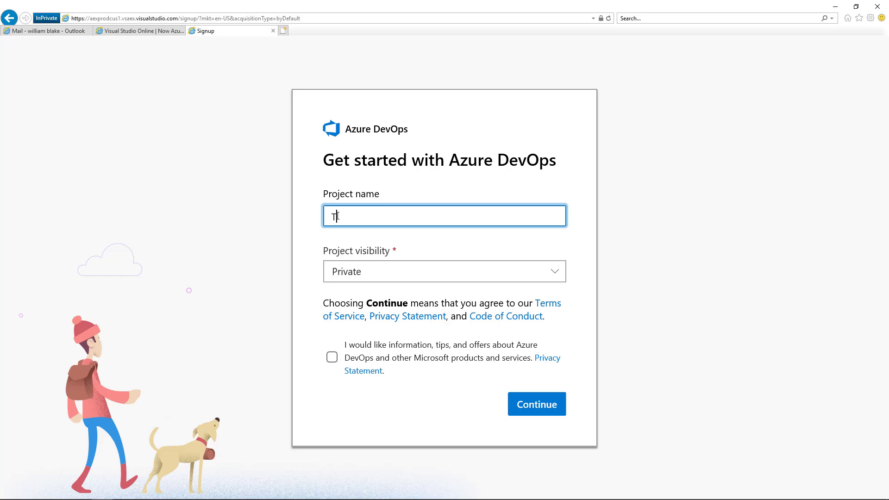
text(est Pro)
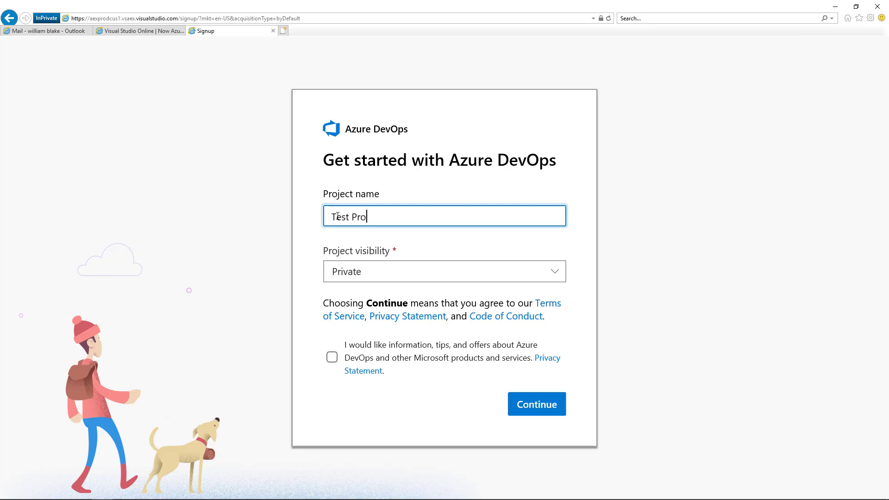
text(ject 1)
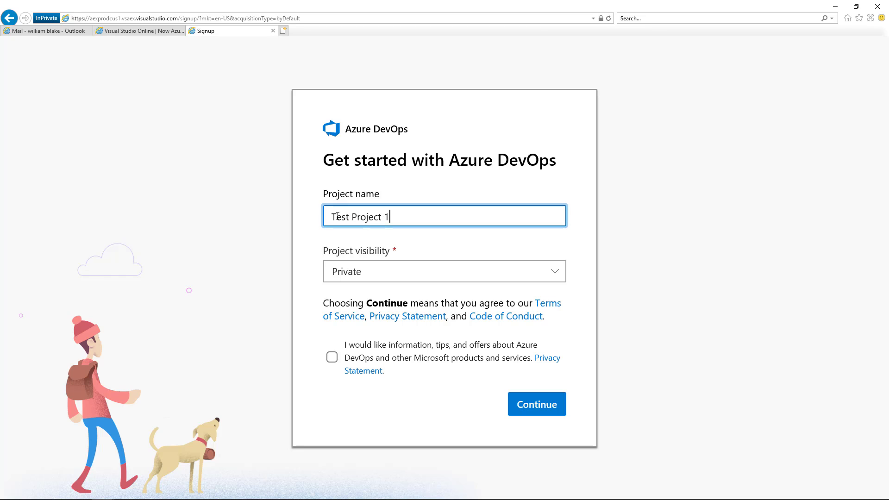
click(445, 271)
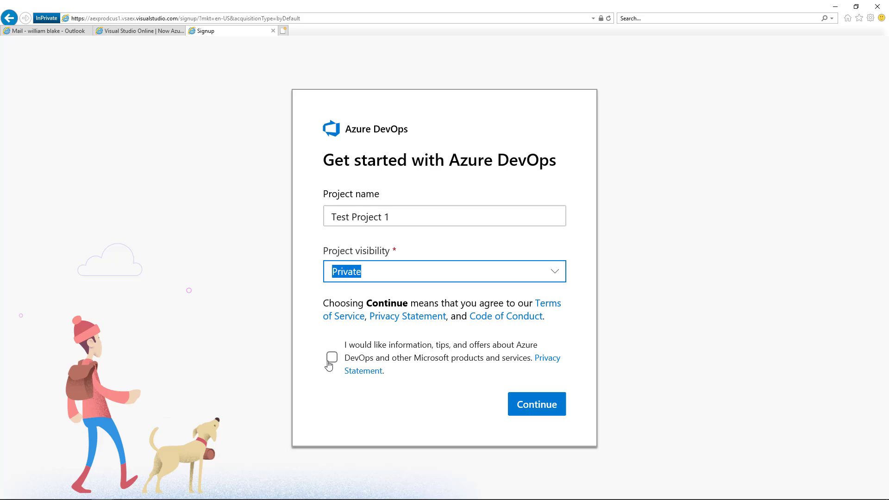
mouse_move(535, 404)
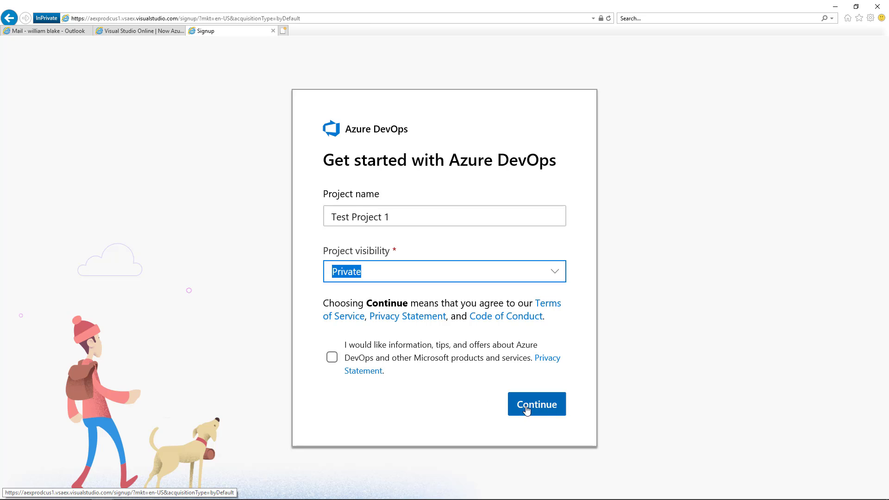
click(536, 404)
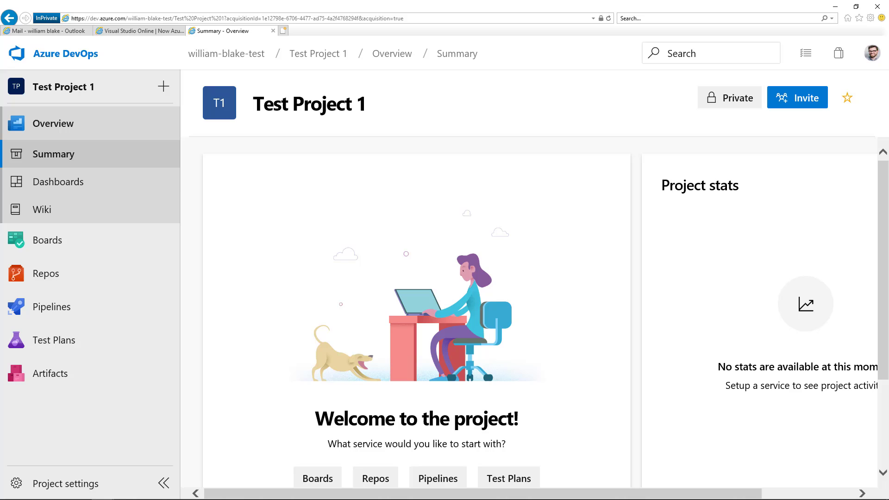
mouse_move(65, 483)
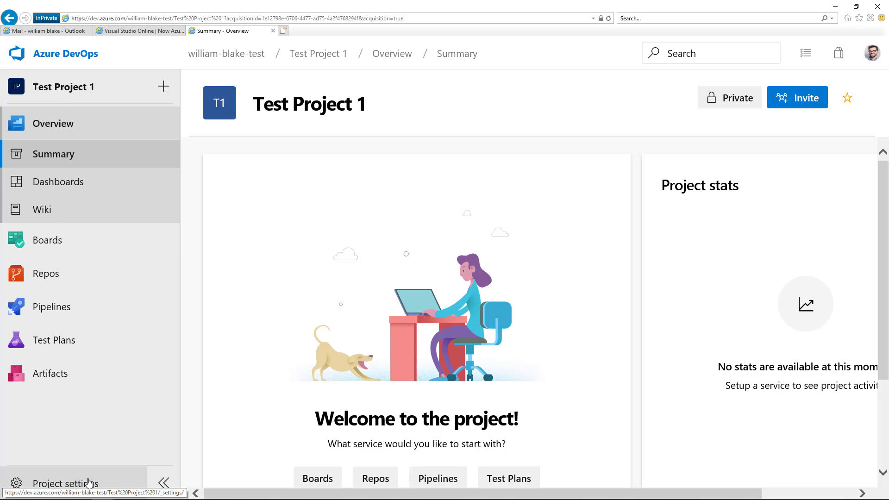
Open Project settings > General > Overview for Test Project 1.
click(66, 483)
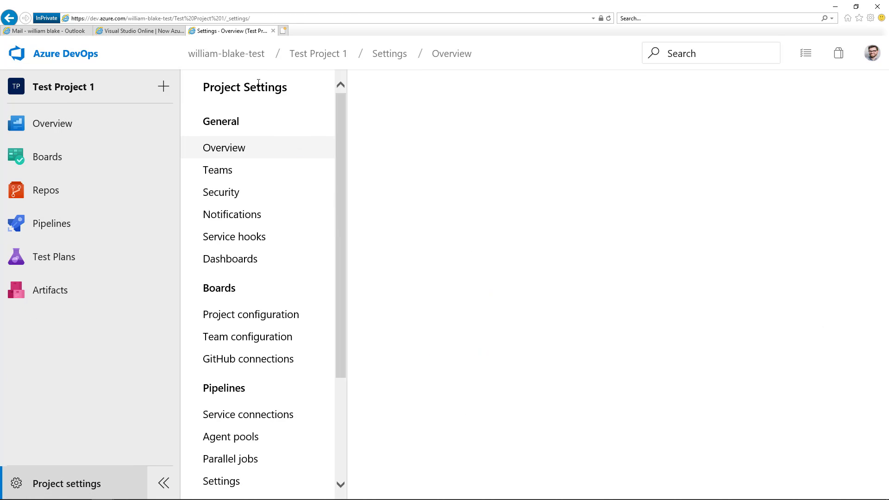
click(224, 148)
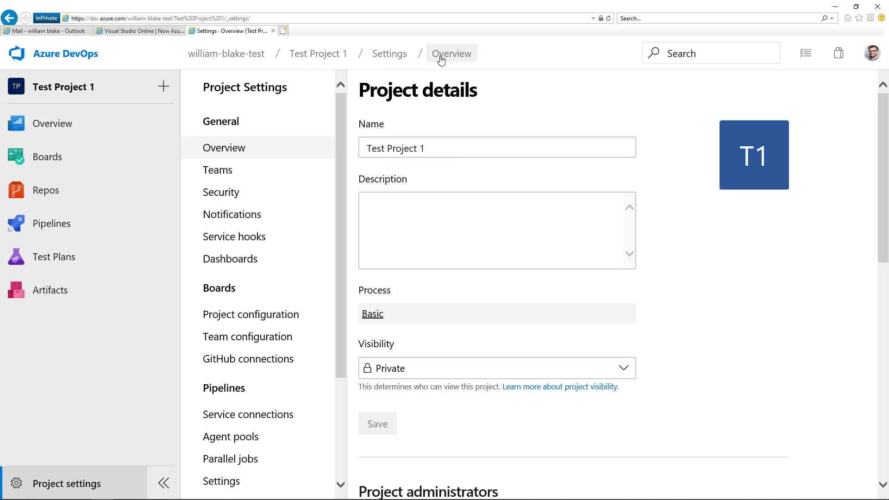
mouse_move(74, 54)
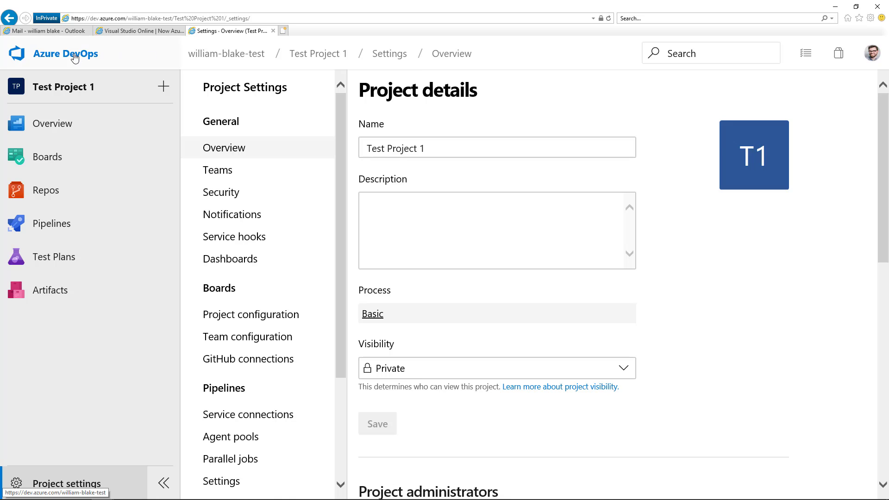
Return to the william-blake-test organization home and begin a new project.
click(66, 54)
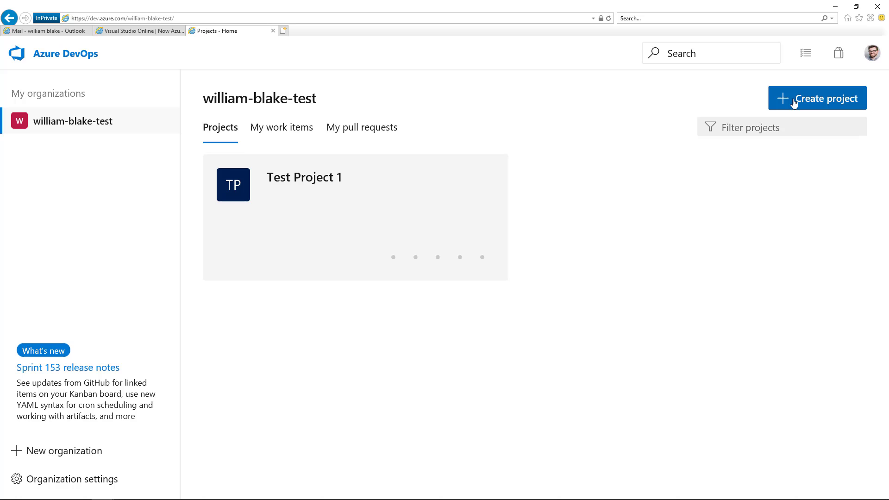
mouse_move(811, 105)
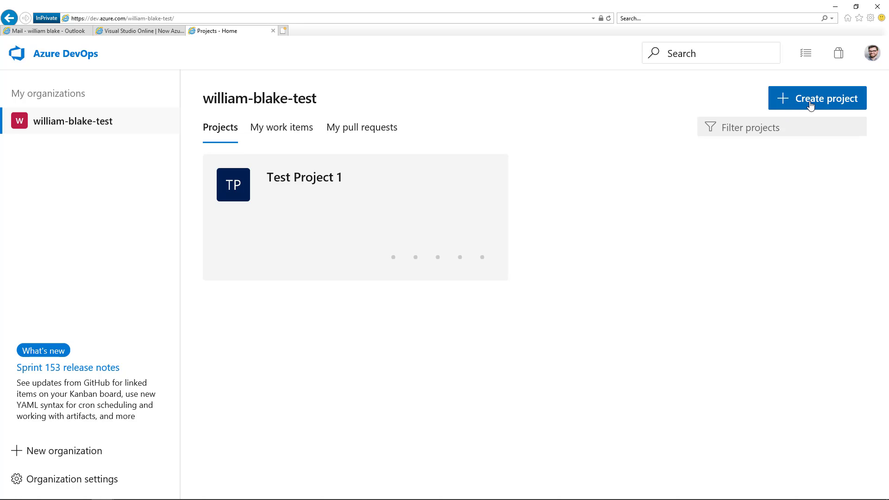
click(816, 98)
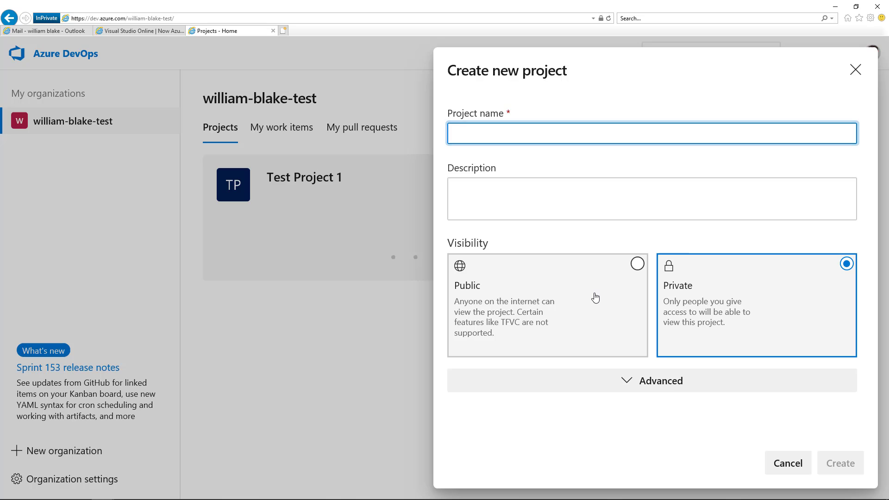
mouse_move(411, 279)
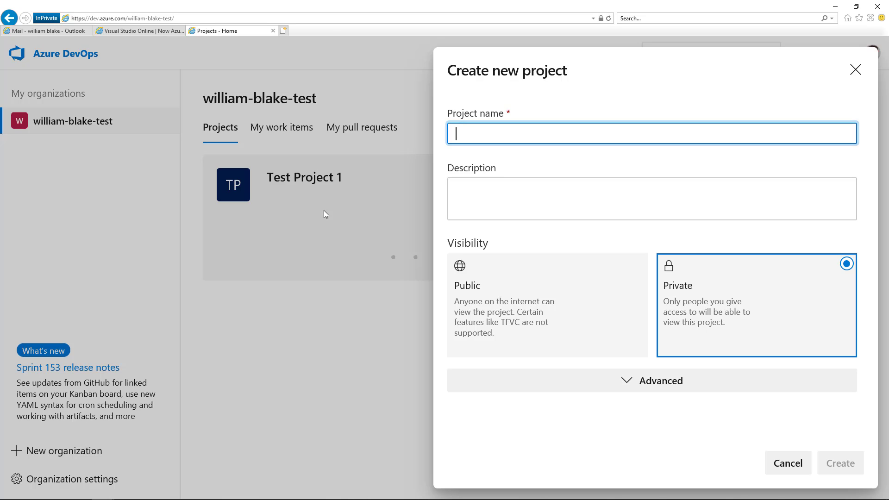
mouse_move(424, 164)
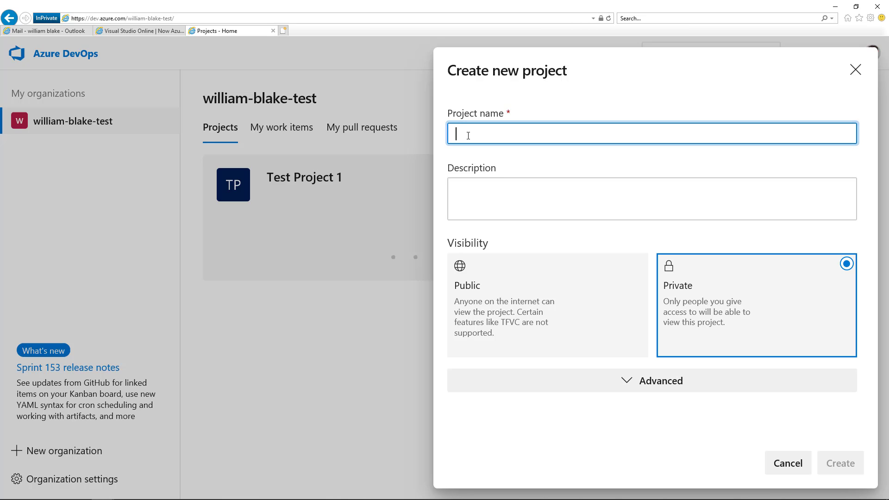
Name the new project 'Test Project 2' and expand Advanced, leaving version control on Git.
text(T)
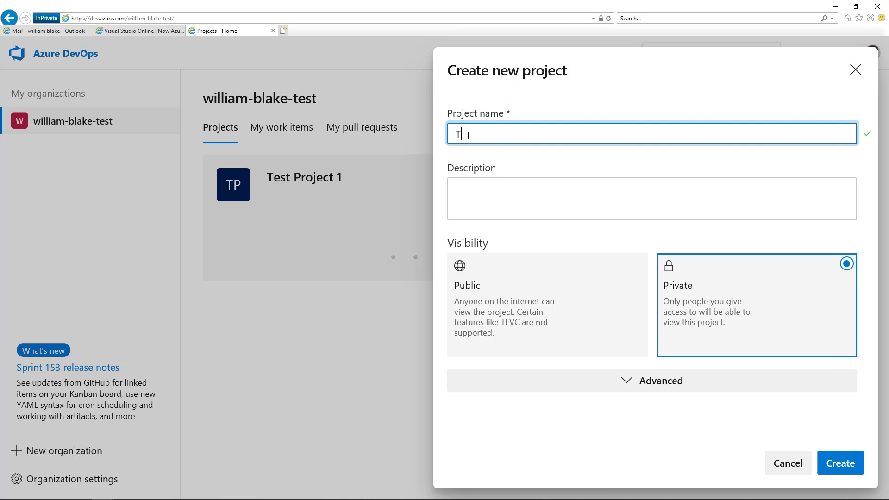
text(est Project 2)
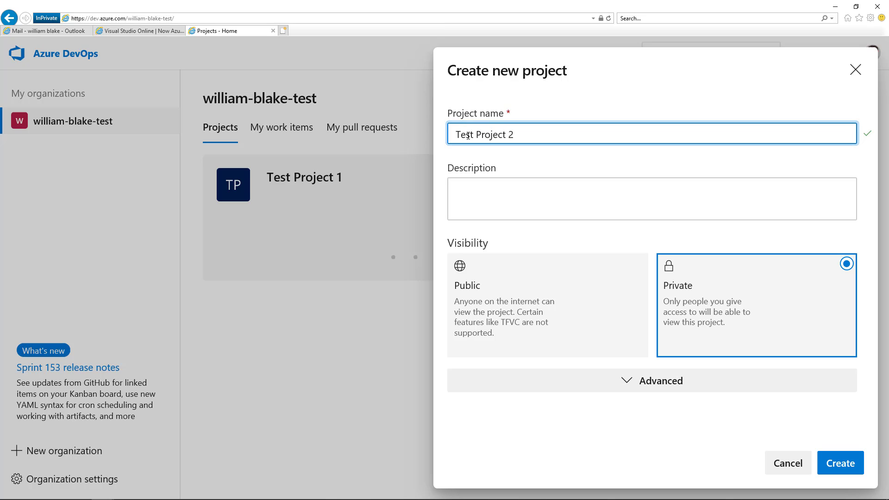
click(652, 199)
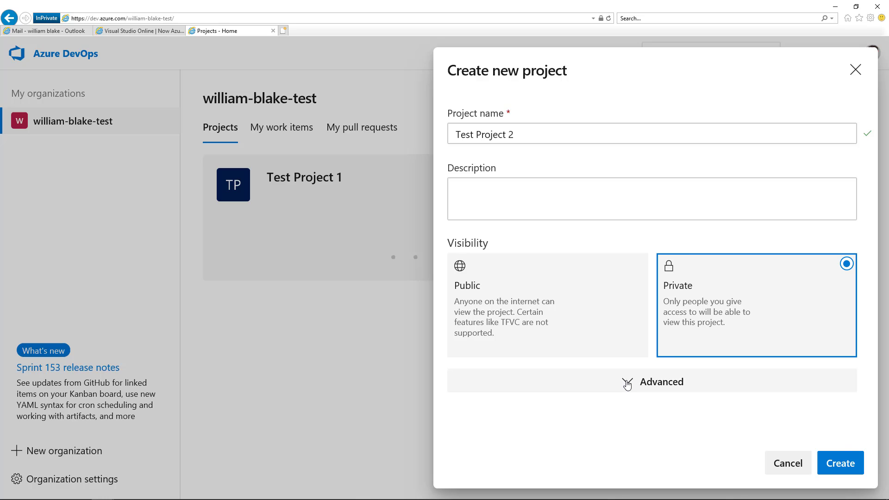
click(661, 382)
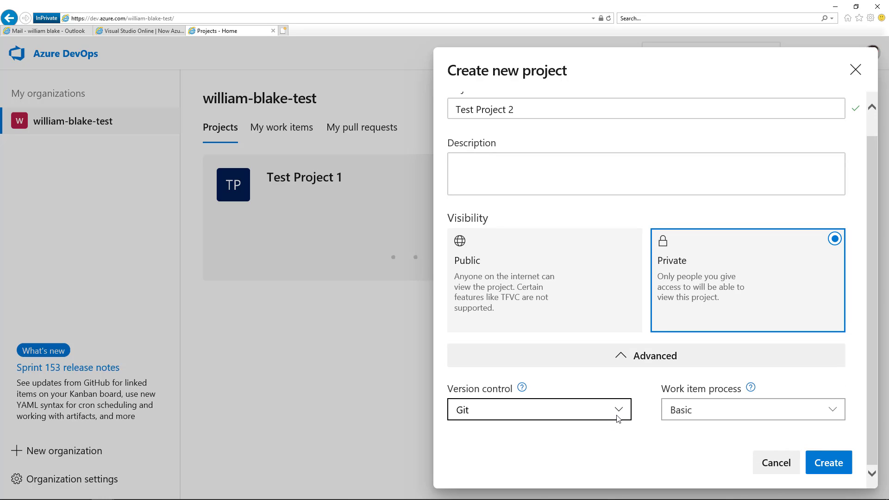
click(538, 410)
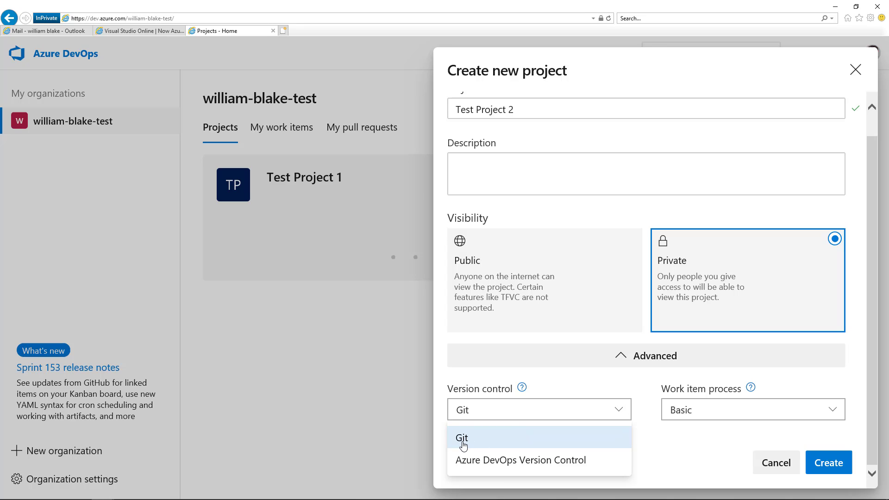
mouse_move(490, 460)
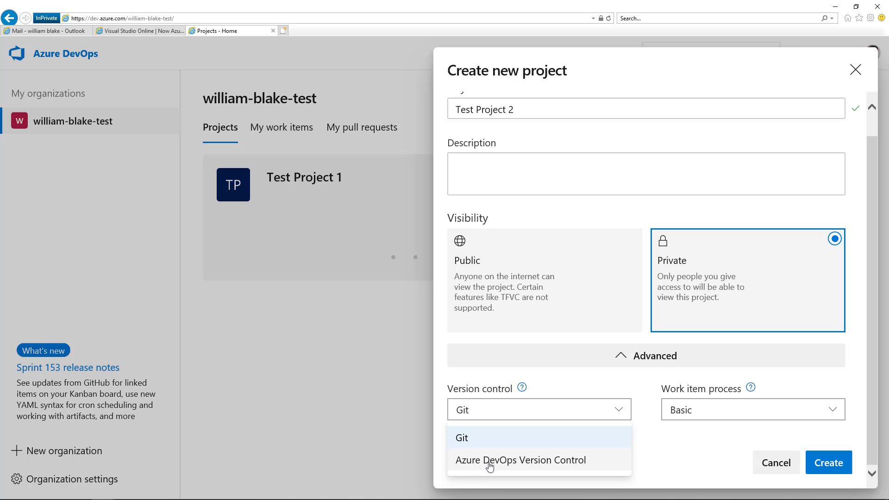
click(521, 460)
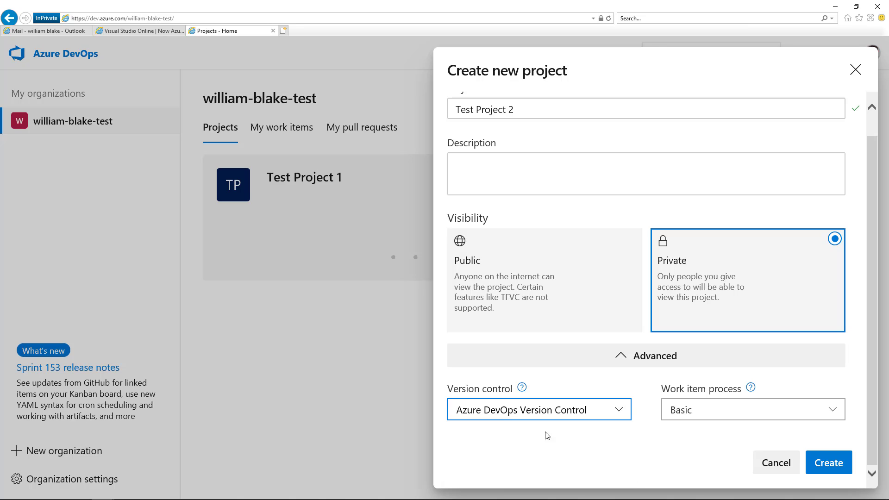
mouse_move(589, 417)
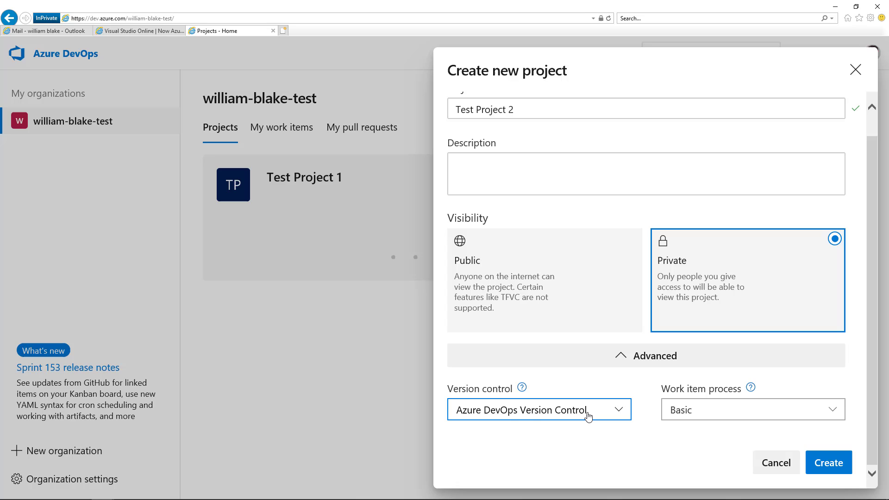
click(538, 409)
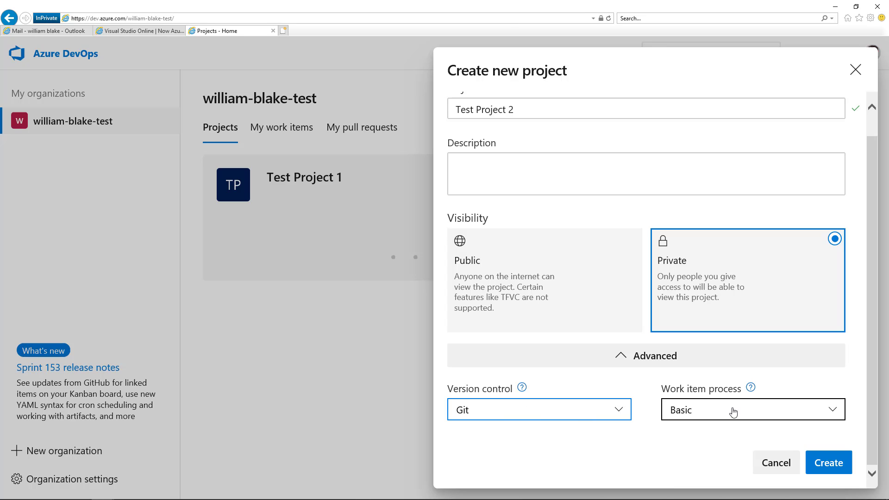
Open the Work item process dropdown for Test Project 2 to choose Scrum.
click(753, 410)
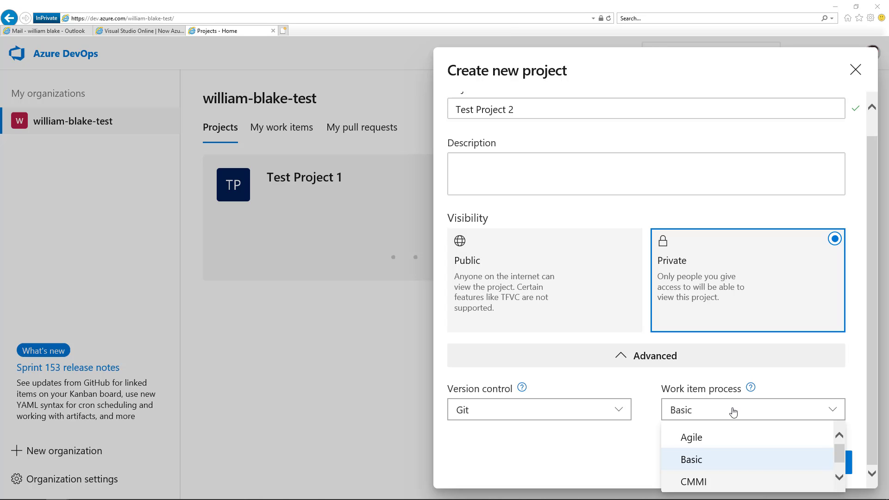
mouse_move(723, 435)
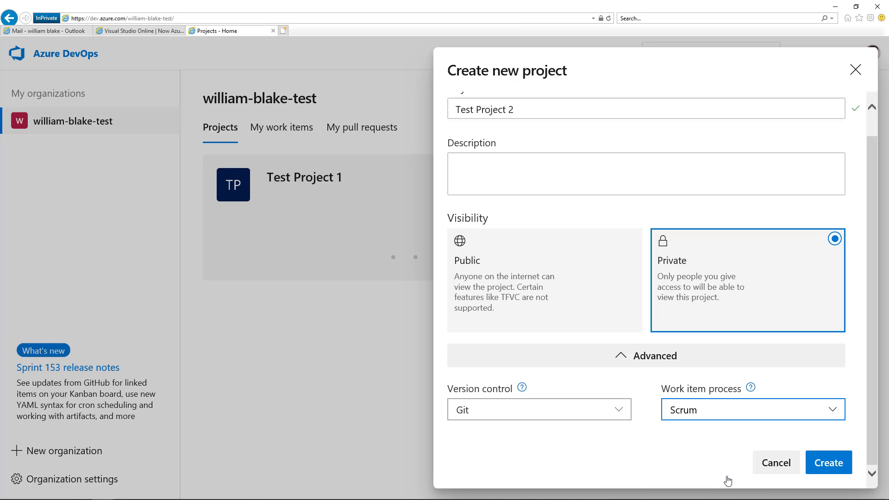
Create Test Project 2 with Git version control and the Scrum process.
click(828, 463)
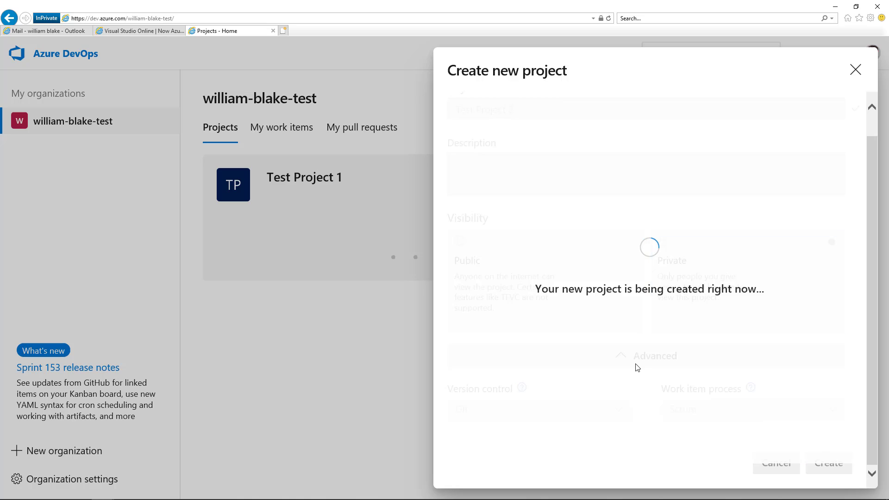
mouse_move(635, 367)
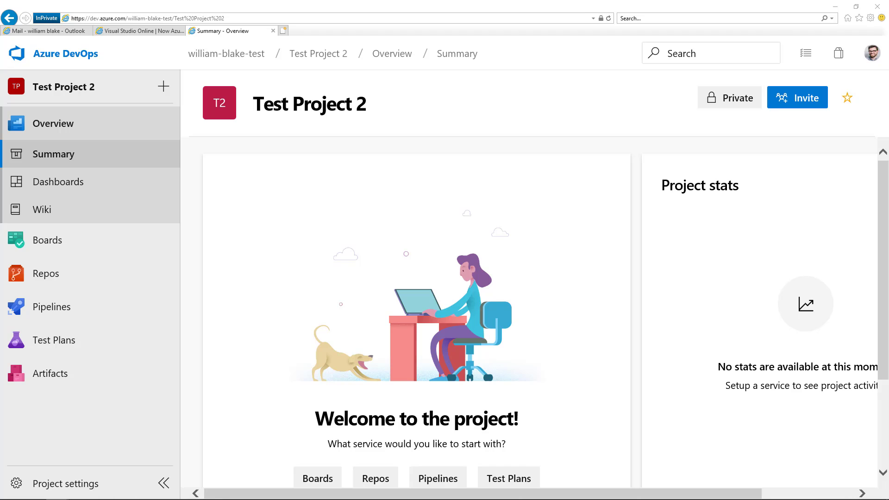
mouse_move(652, 333)
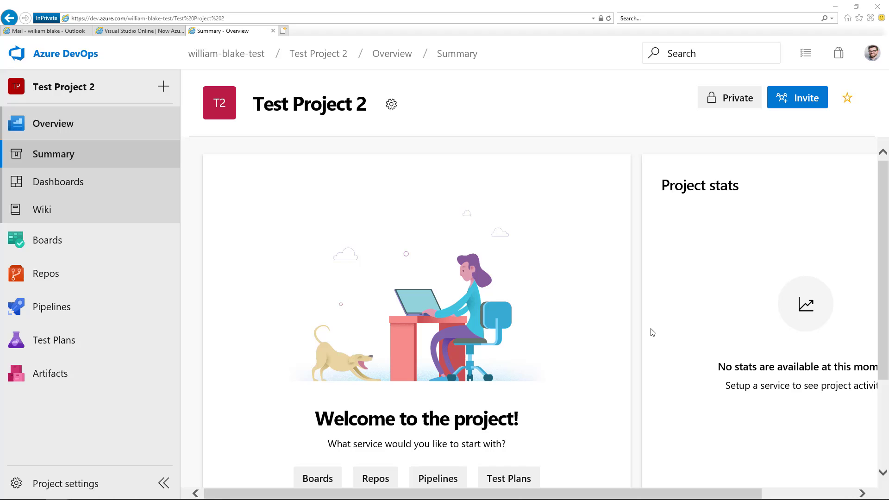
mouse_move(199, 434)
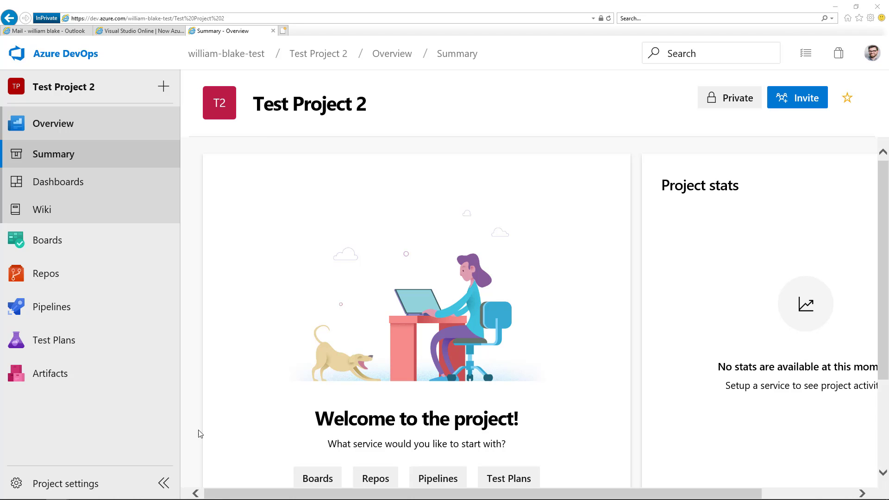
mouse_move(65, 483)
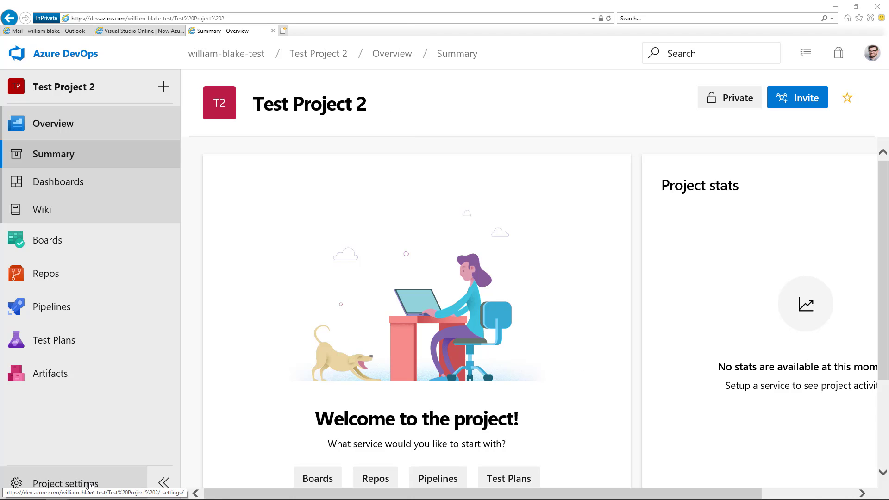
Check Test Project 2's settings, then open william-blake-test Organization settings.
click(65, 484)
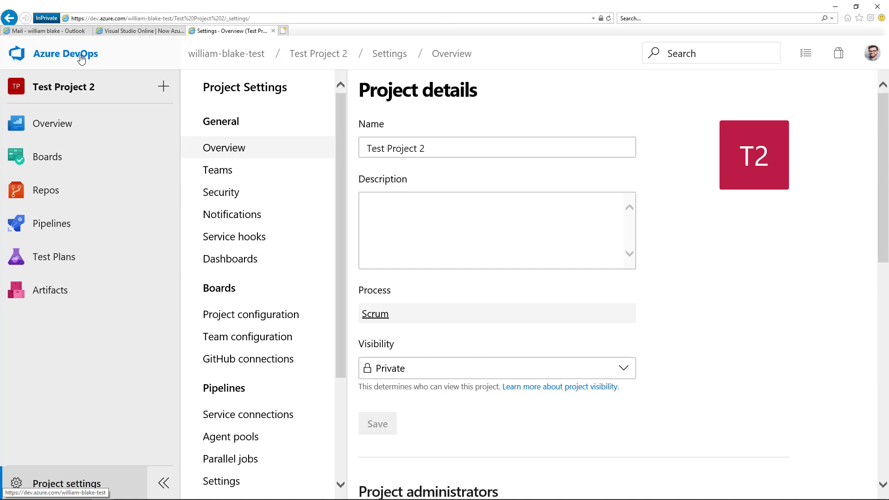
click(66, 54)
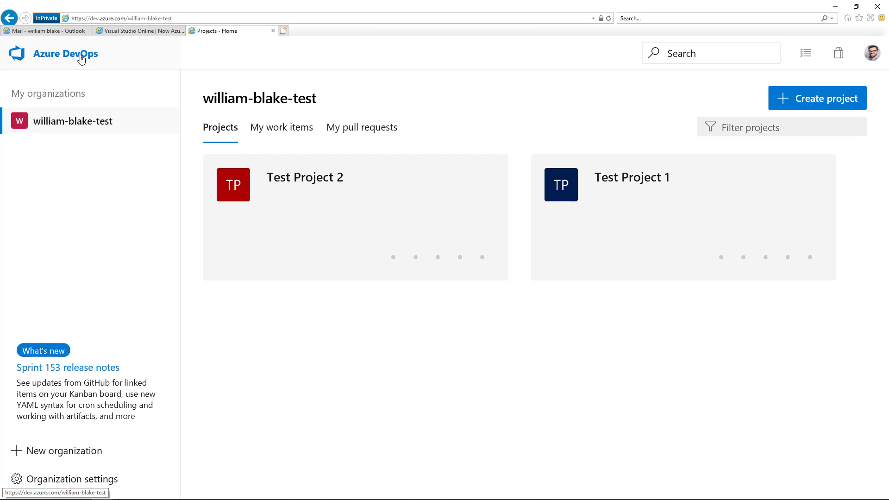
mouse_move(38, 91)
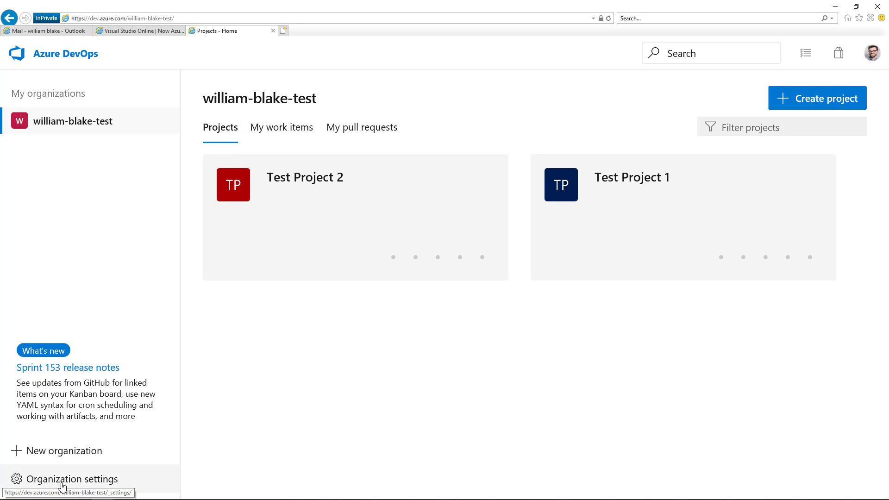
click(71, 480)
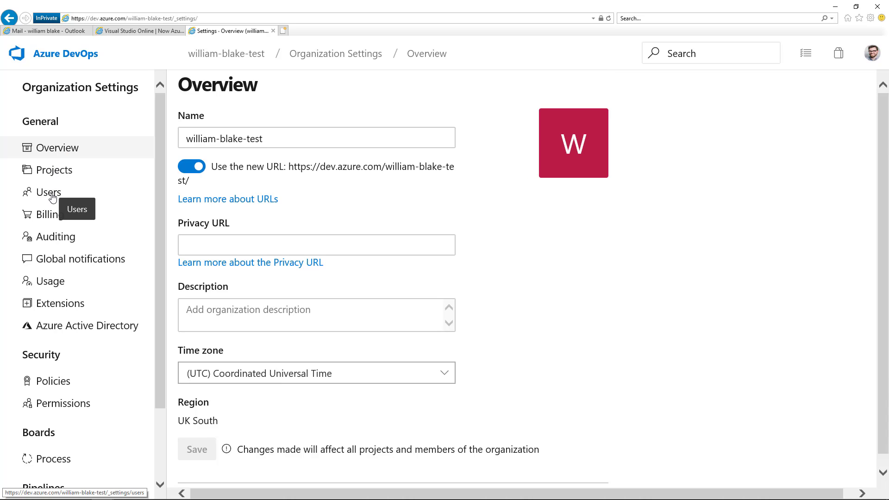
Open the organization's Users page, showing william blake with Basic access.
click(48, 192)
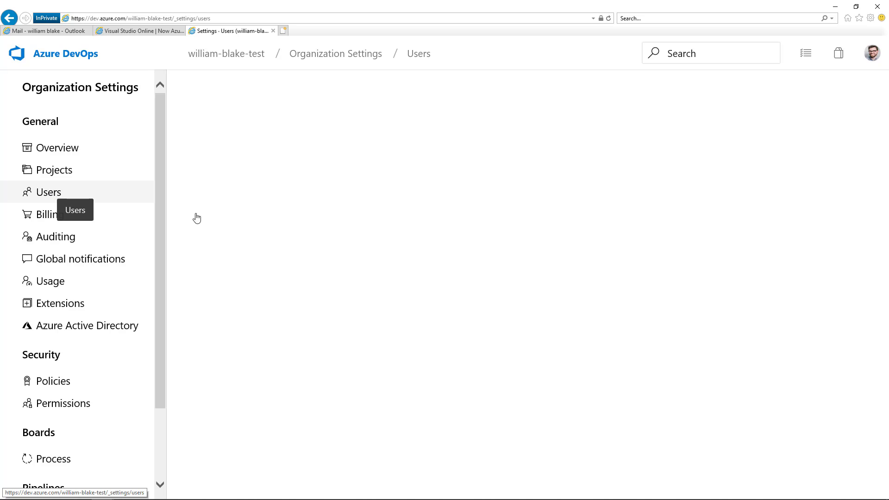
click(47, 191)
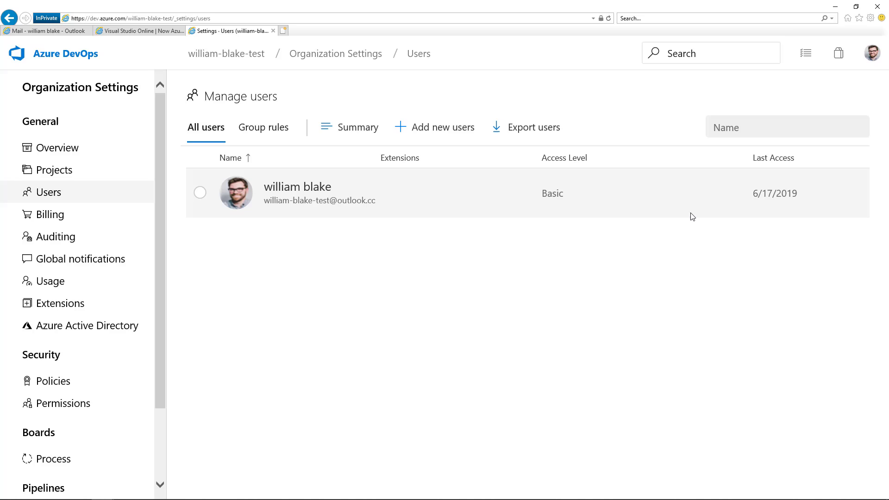
click(859, 126)
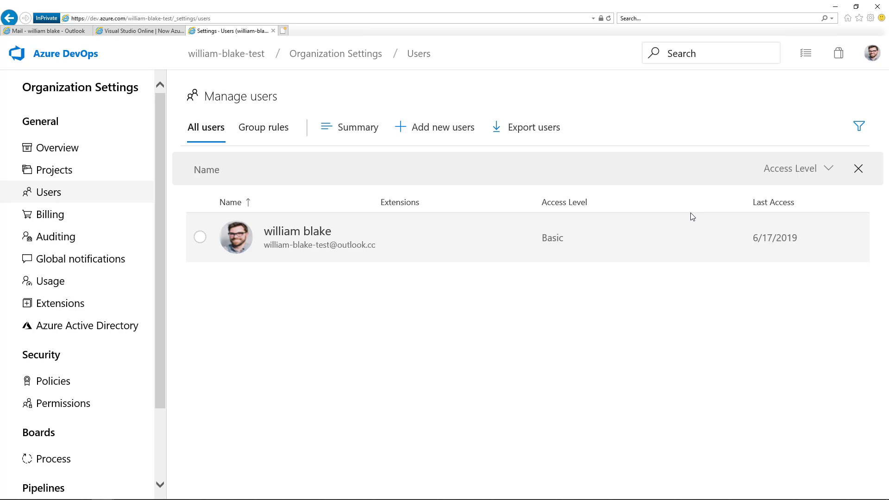
mouse_move(700, 195)
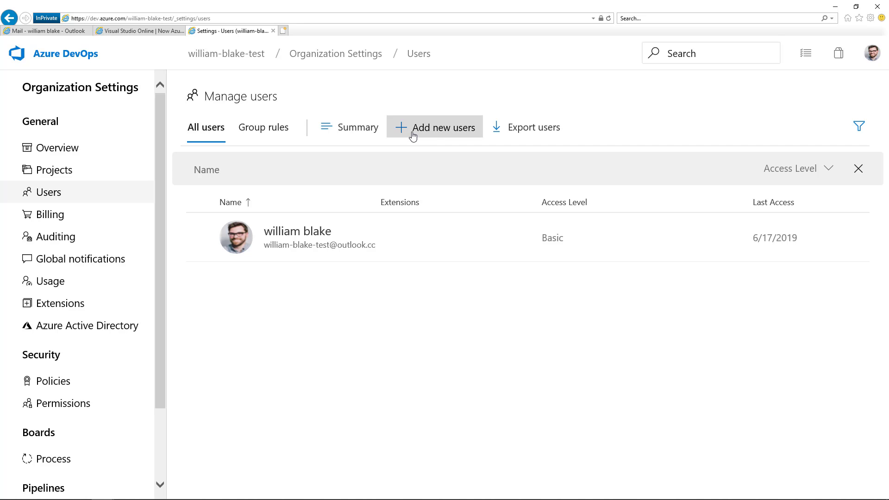
click(435, 126)
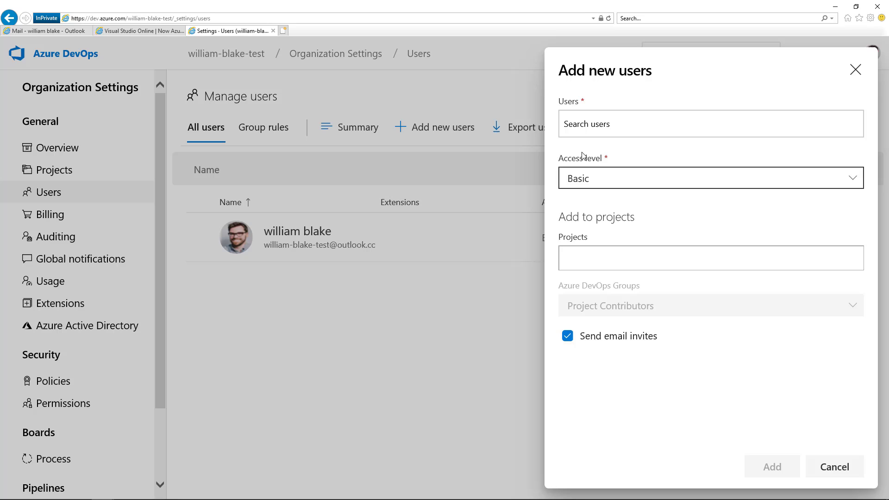
click(710, 124)
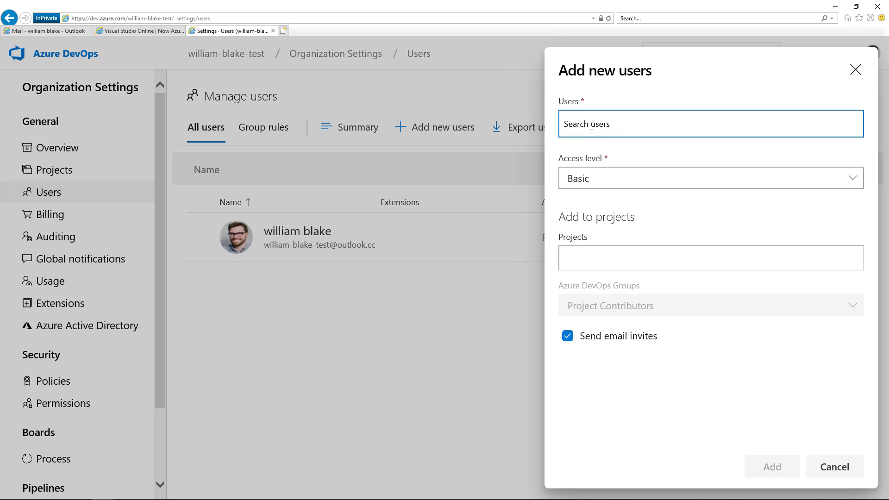
click(710, 123)
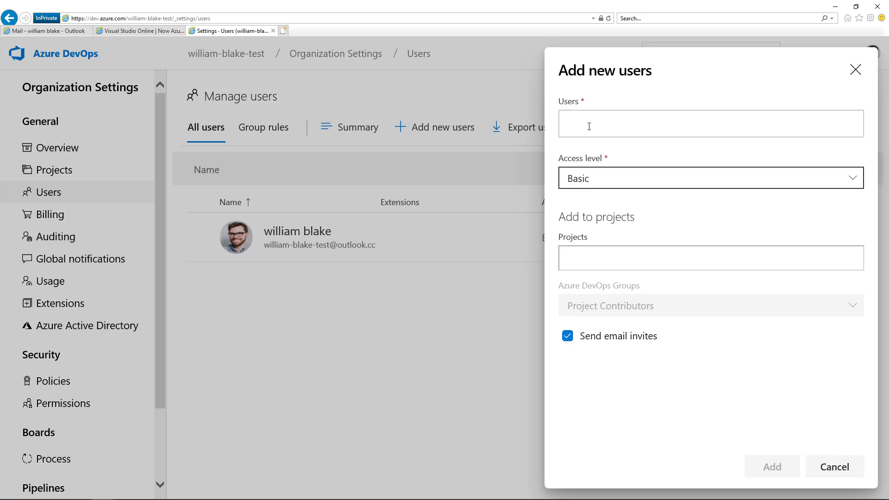
click(710, 123)
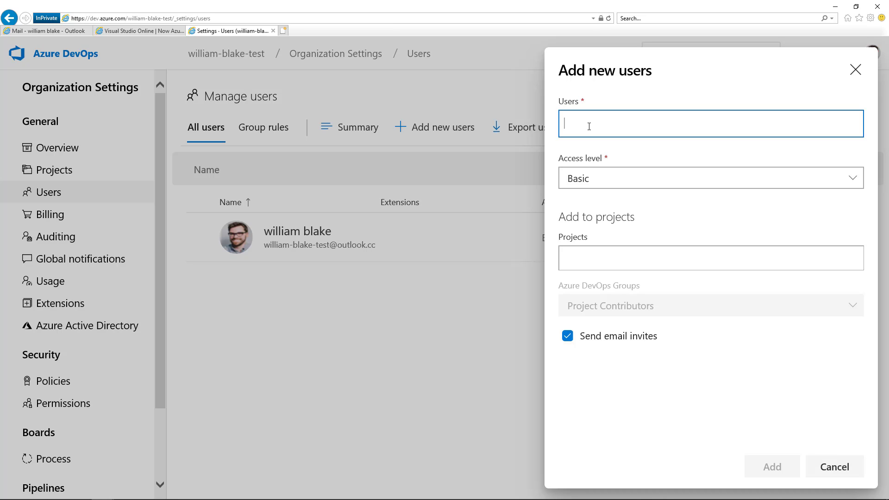
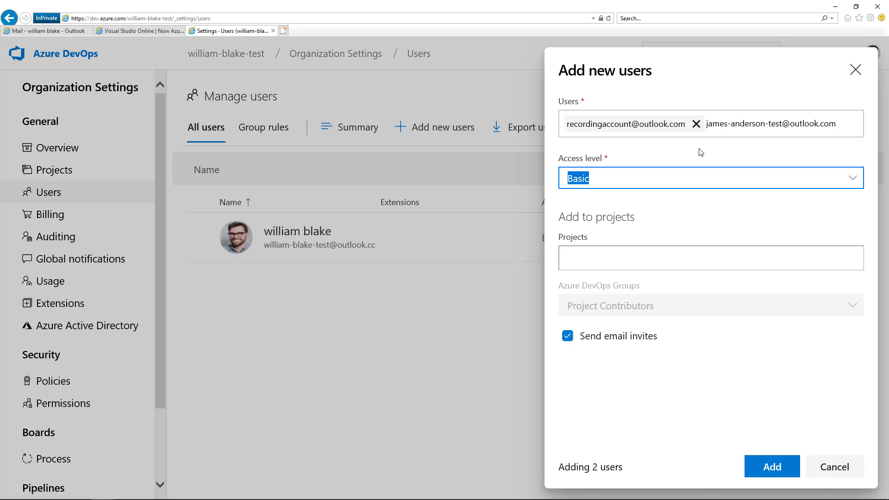
mouse_move(599, 188)
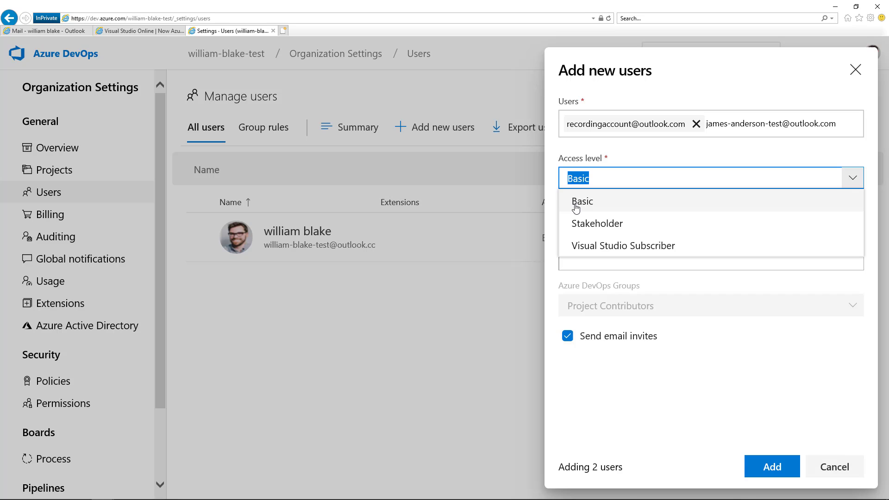
mouse_move(585, 223)
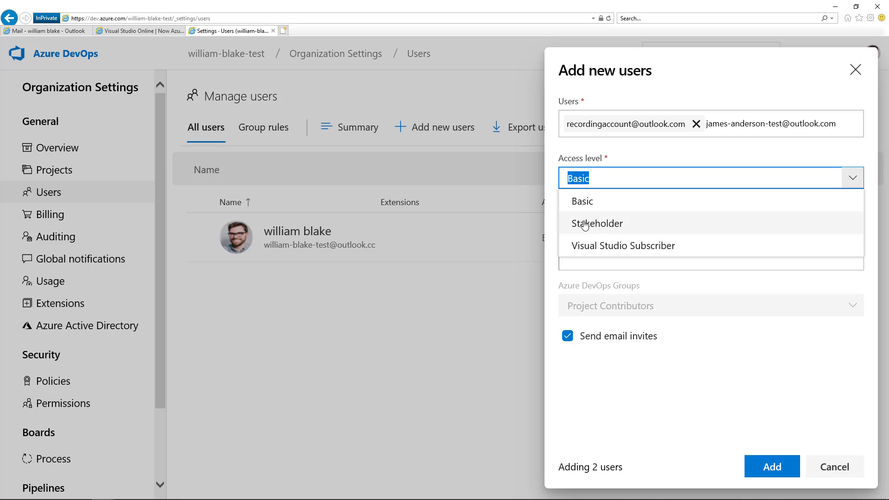
mouse_move(639, 242)
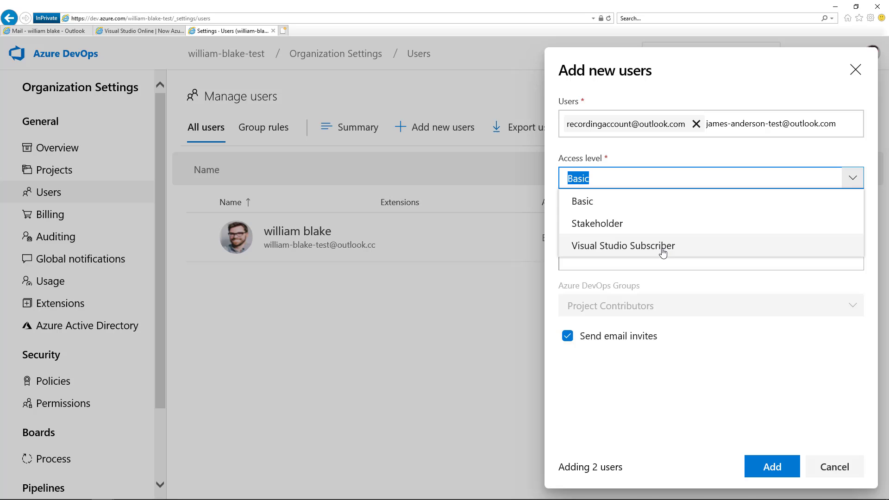
mouse_move(609, 252)
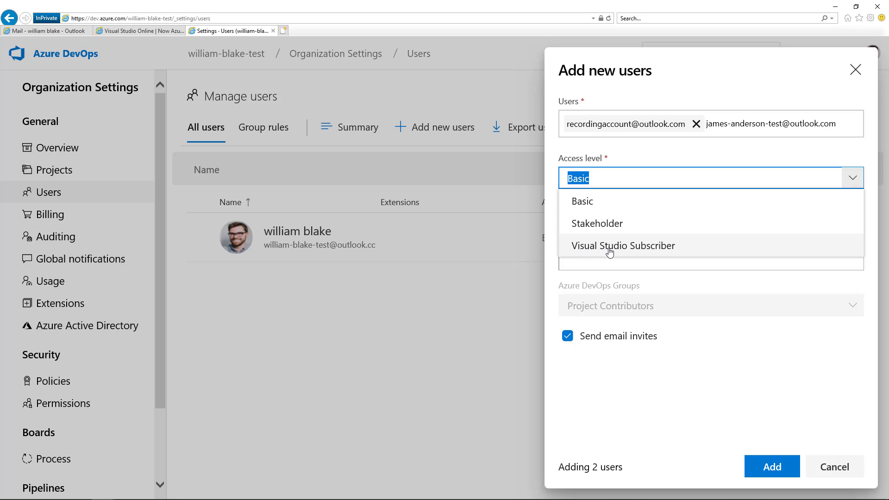
mouse_move(685, 251)
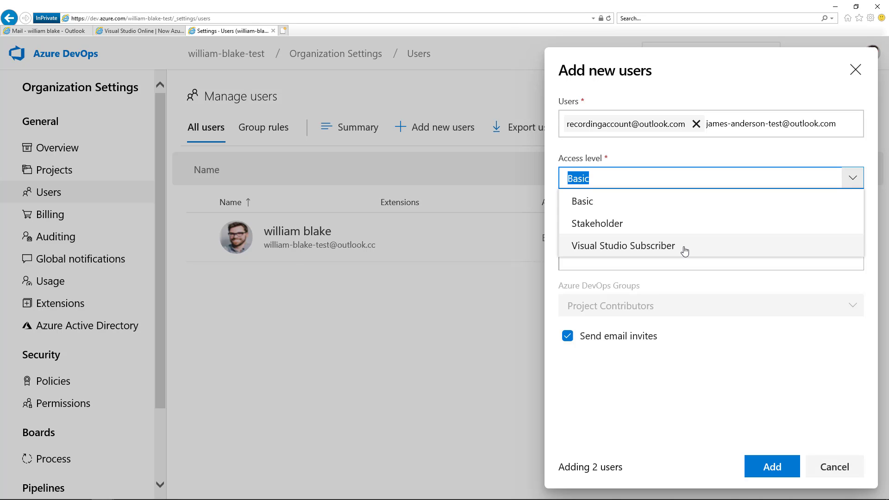
mouse_move(654, 250)
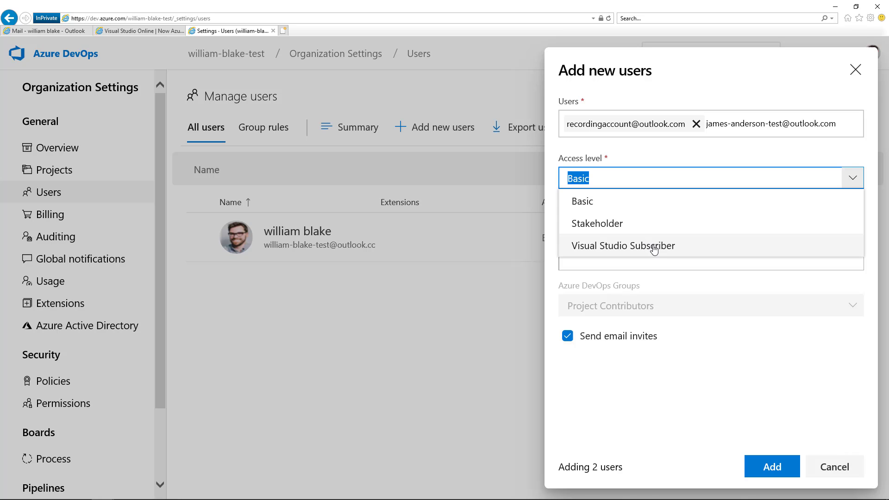
Review the access level options, briefly trying Visual Studio Subscriber, and keep Basic.
click(622, 245)
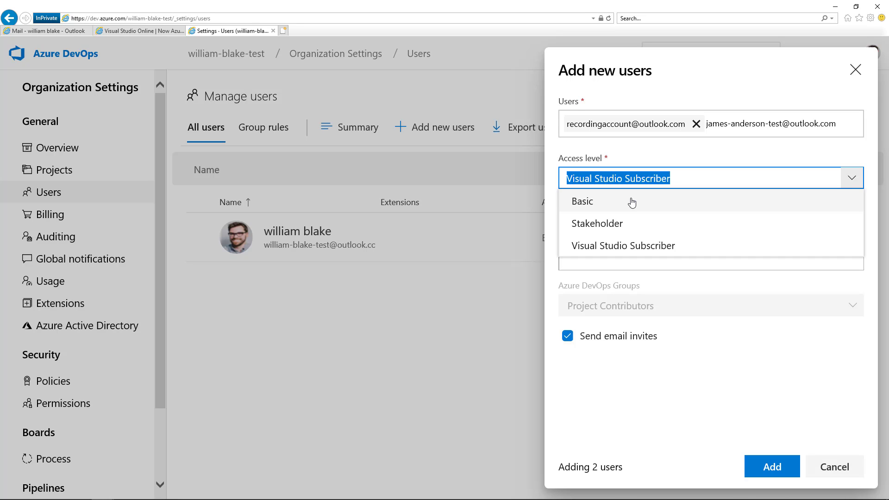
click(582, 202)
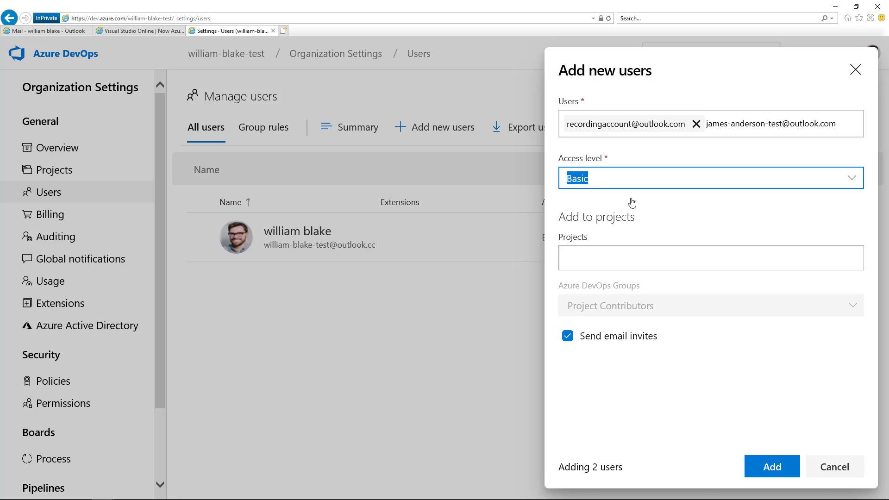
click(710, 177)
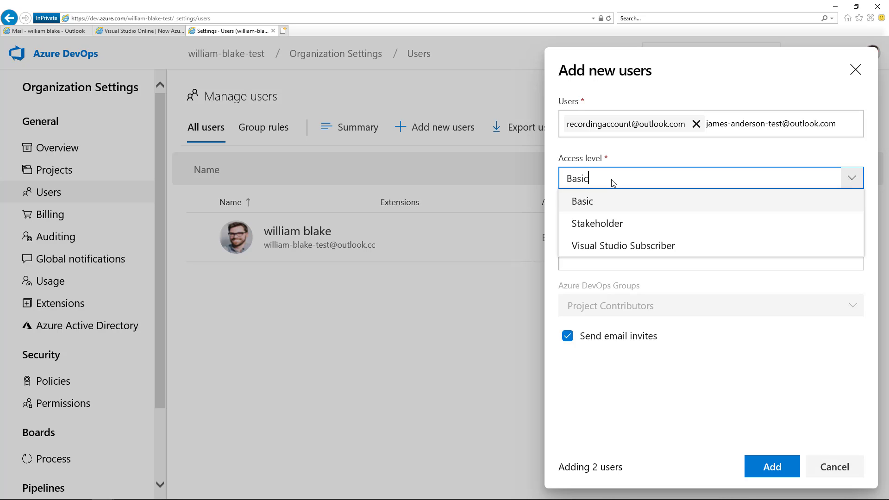
click(581, 201)
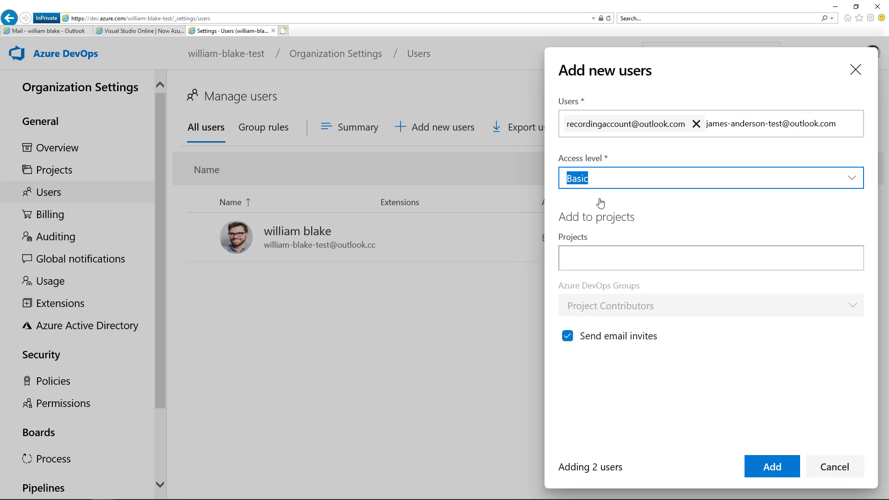
click(710, 177)
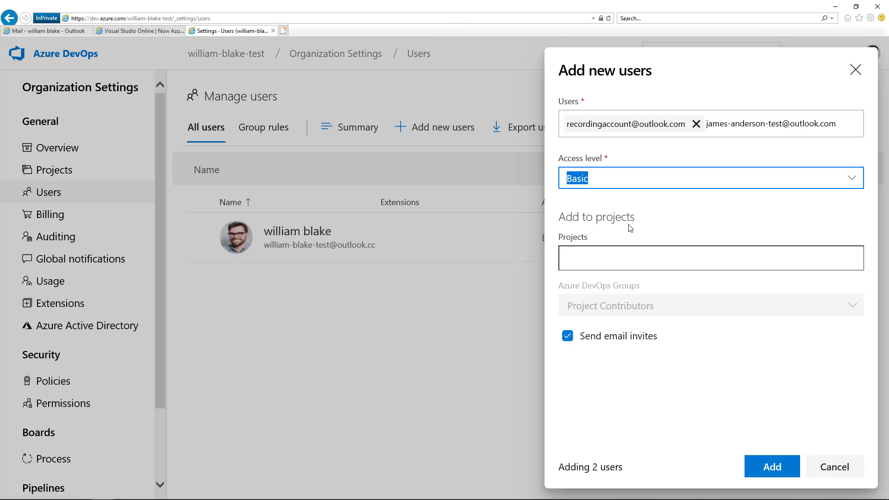
Add Test Project 1 and Test Project 2, then list the available project groups.
click(710, 258)
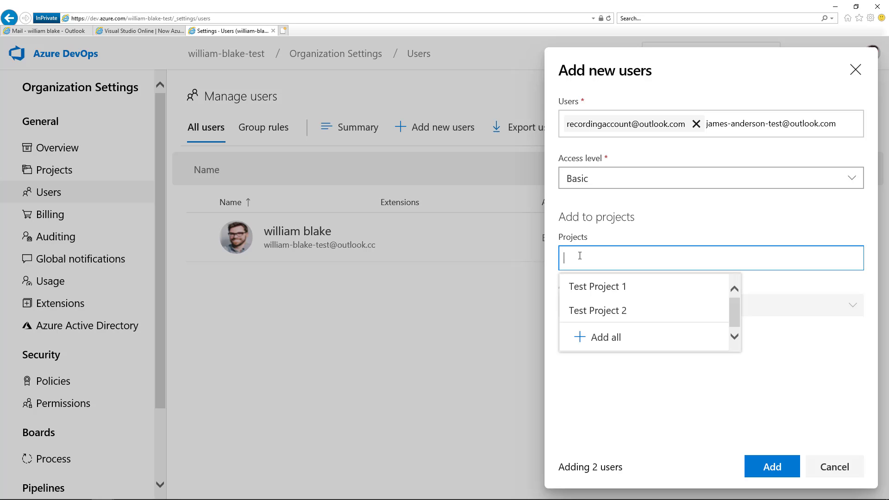
mouse_move(606, 338)
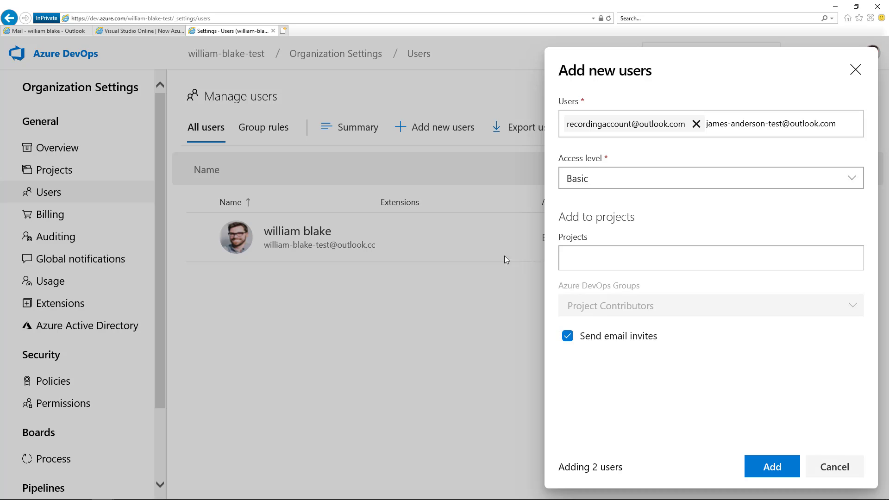
mouse_move(581, 308)
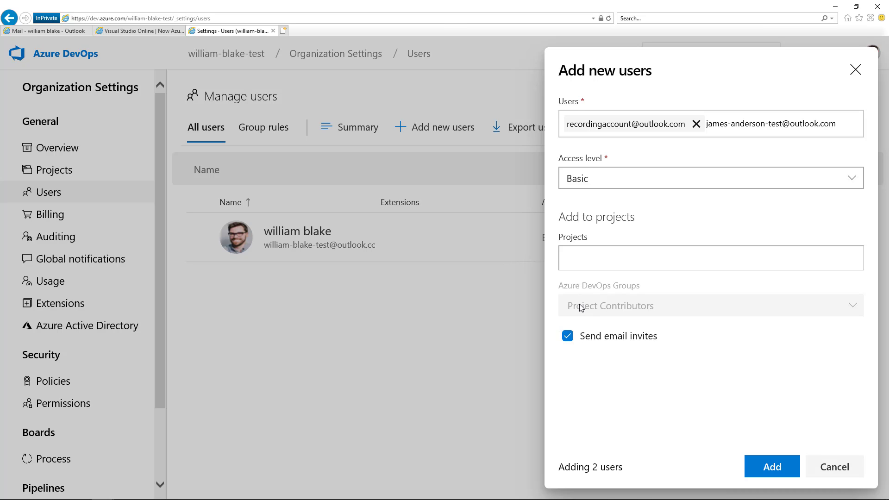
click(709, 258)
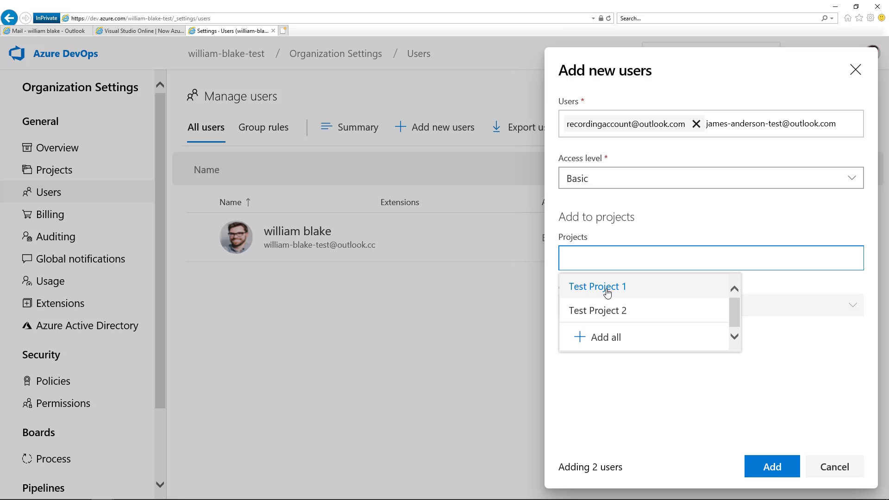
click(606, 336)
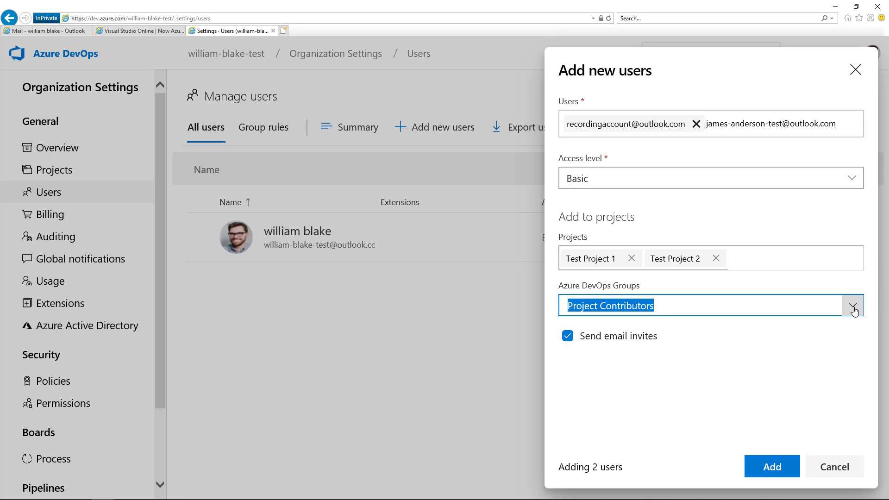
click(853, 306)
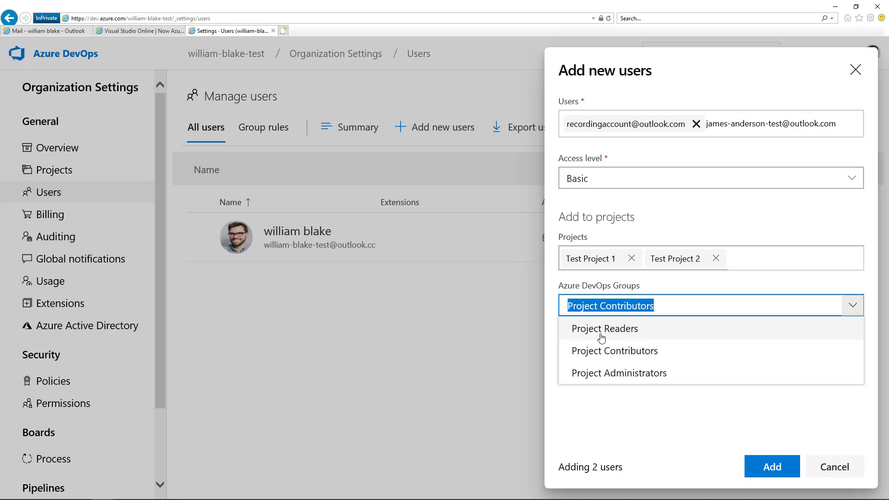
mouse_move(623, 364)
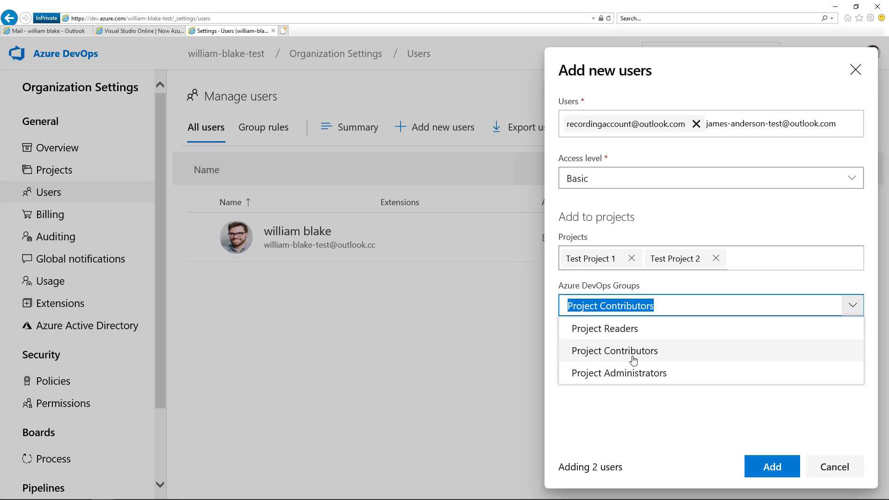
mouse_move(634, 360)
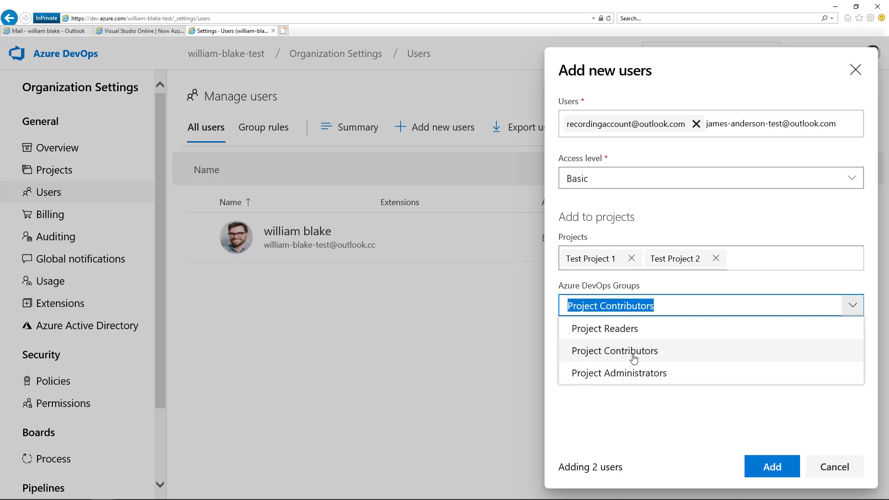
mouse_move(634, 379)
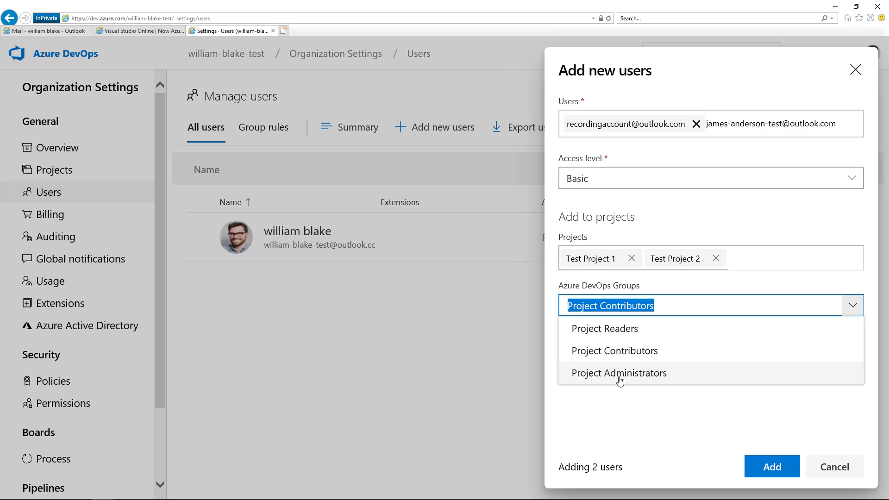
mouse_move(617, 354)
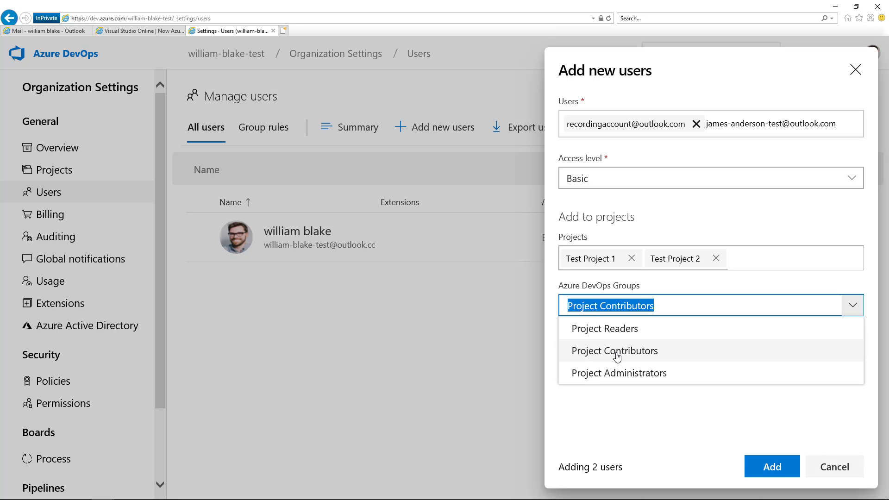
Choose Project Contributors, keep email invites on, and submit the two new users.
click(614, 351)
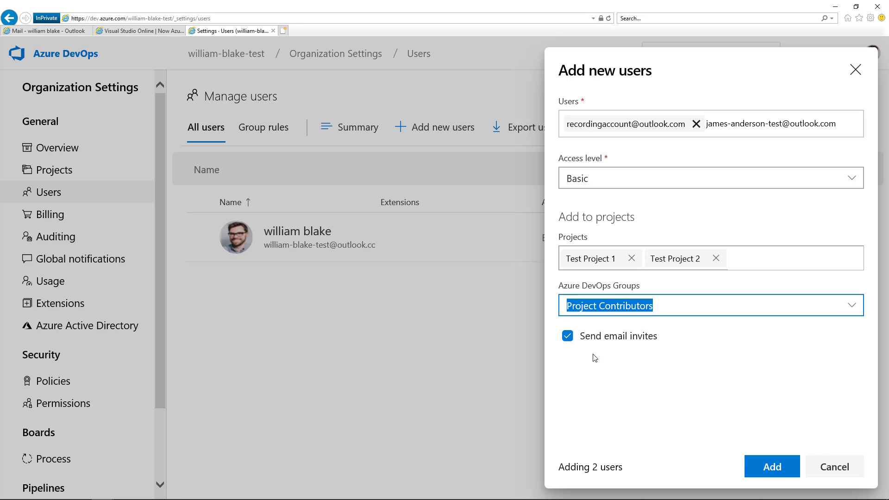
mouse_move(762, 417)
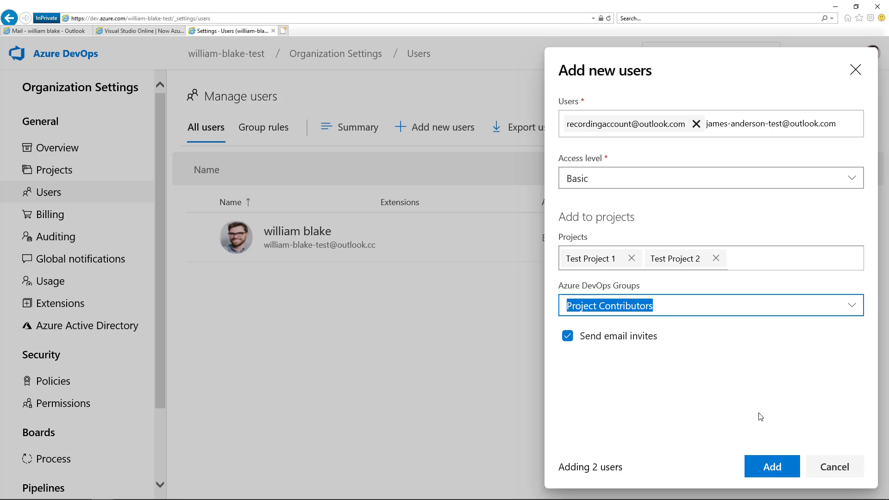
mouse_move(642, 372)
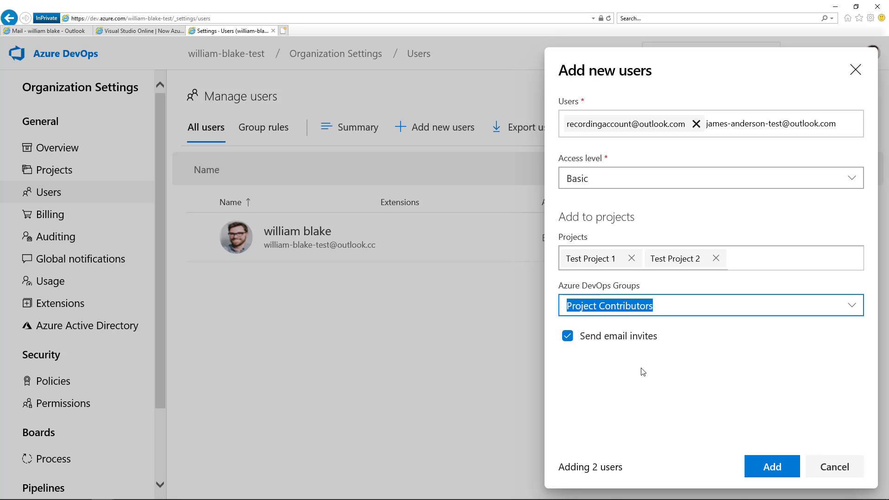
mouse_move(787, 449)
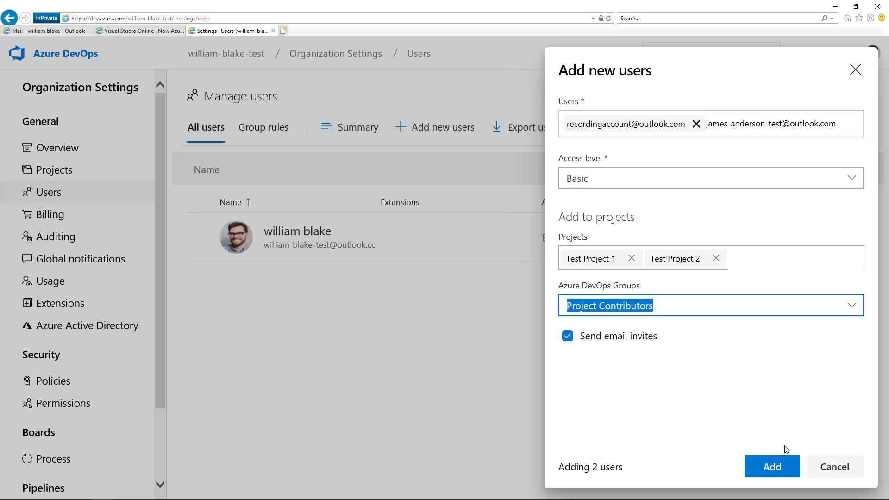
click(771, 466)
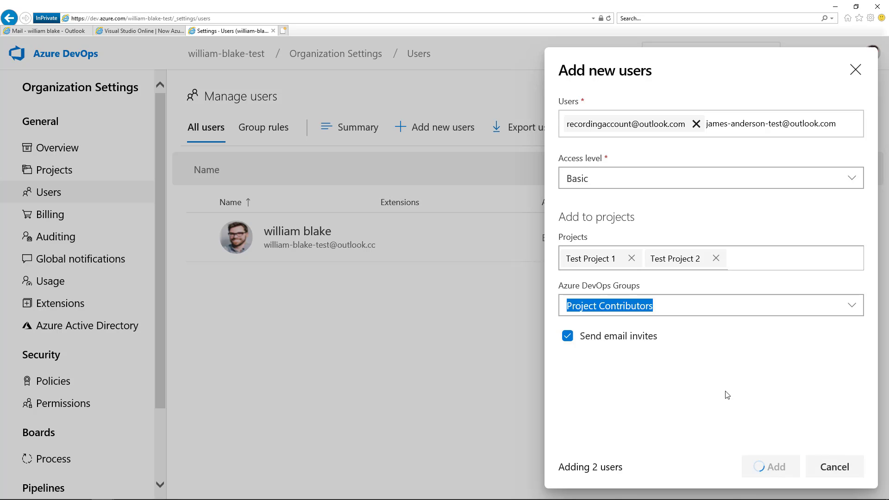
click(770, 467)
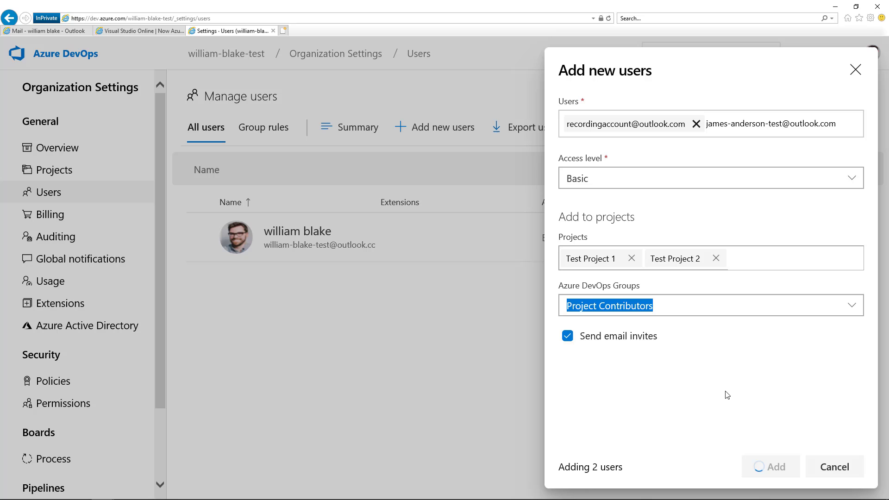
Confirm the success banner and three-user list with both new Basic users.
click(770, 467)
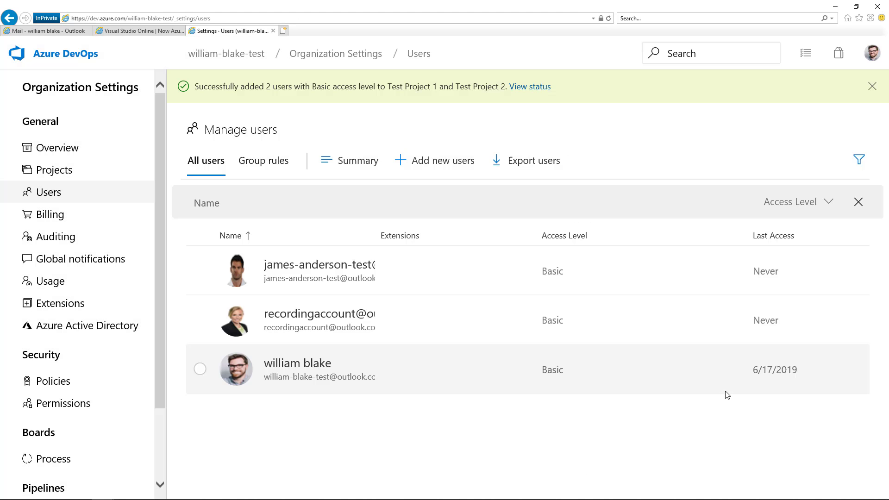
mouse_move(759, 303)
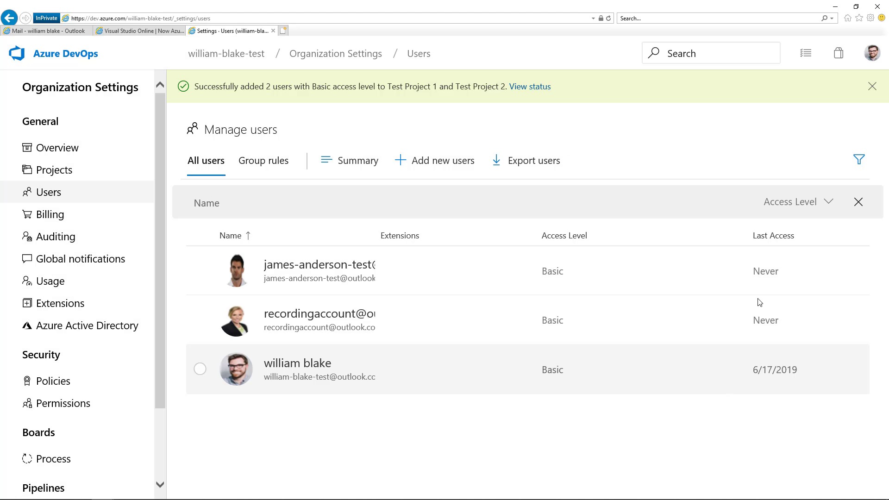
mouse_move(758, 239)
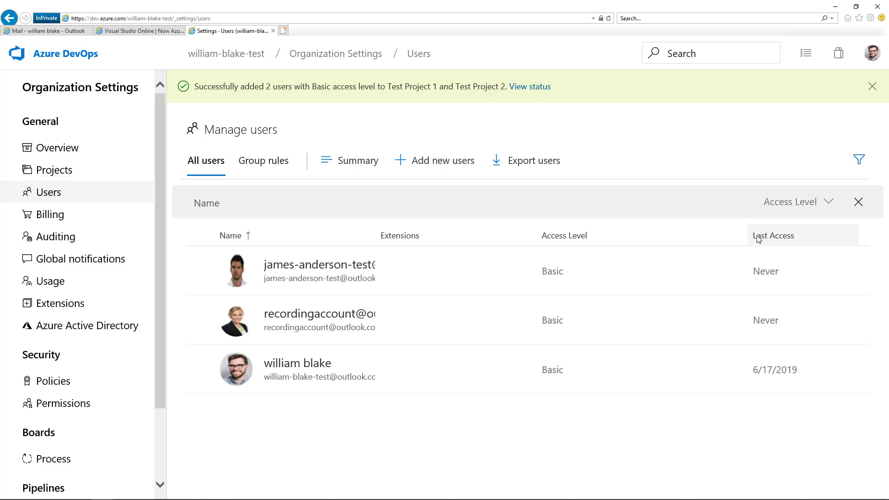
mouse_move(768, 329)
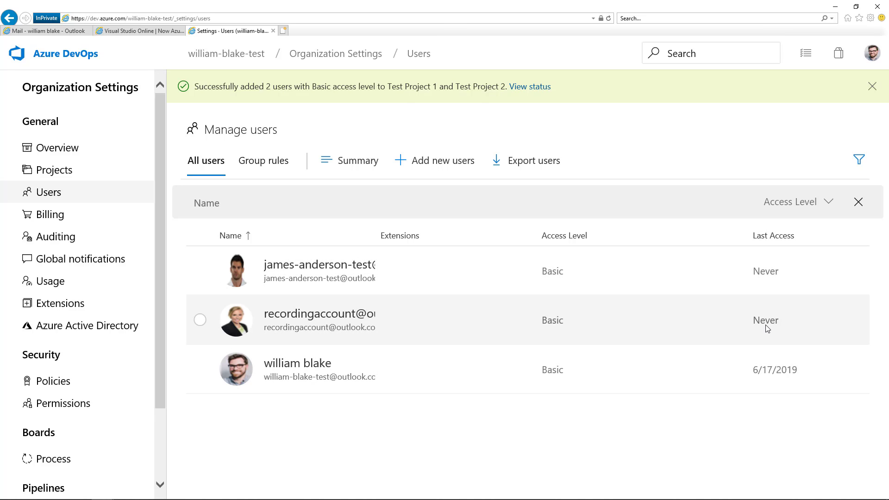
mouse_move(493, 286)
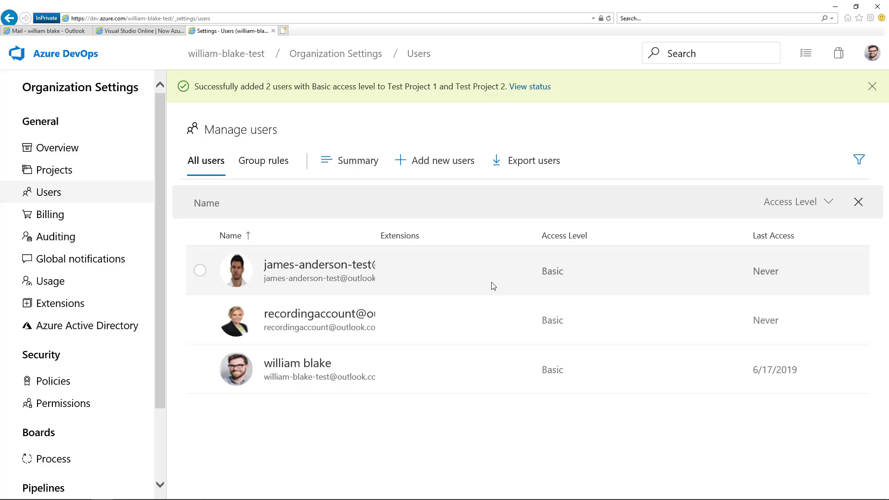
mouse_move(489, 283)
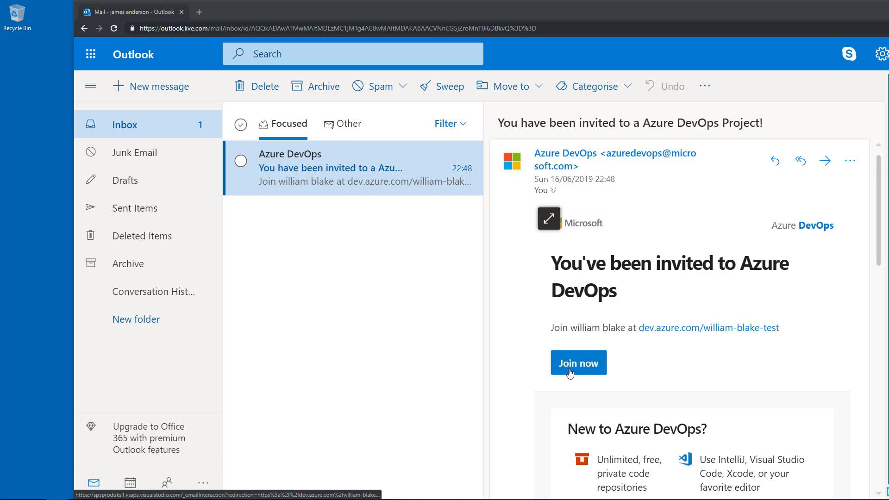
click(578, 363)
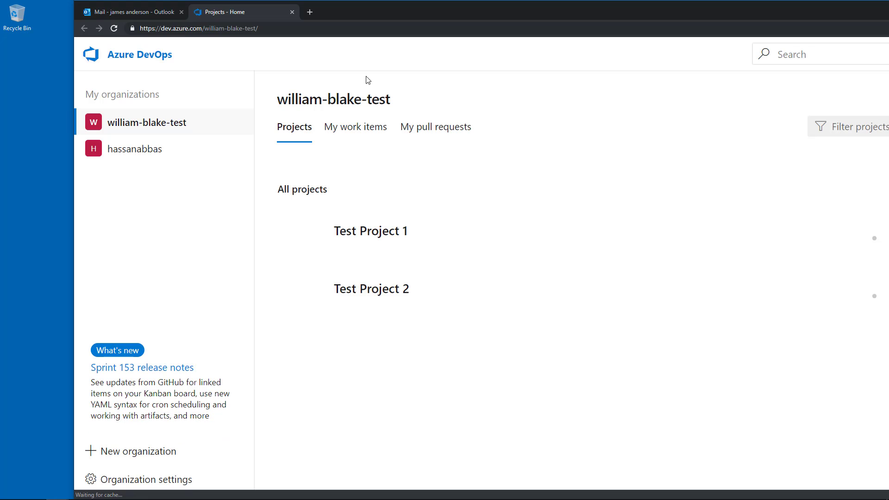
click(146, 121)
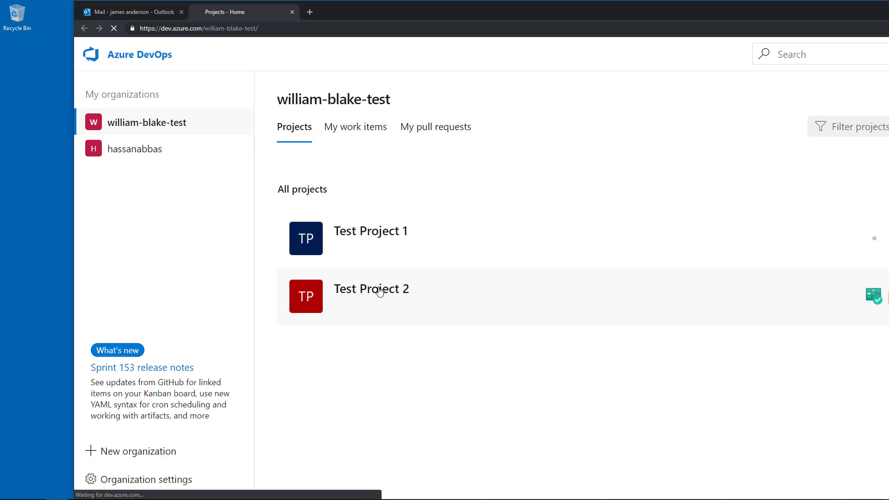
click(371, 288)
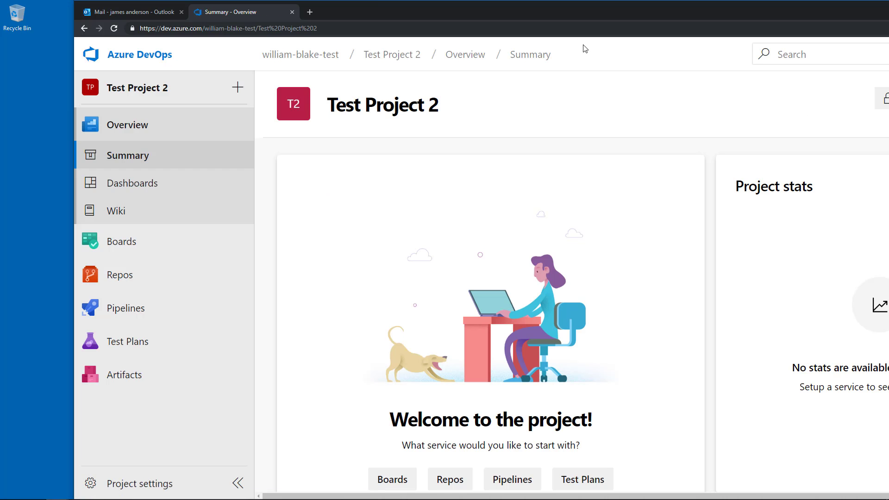